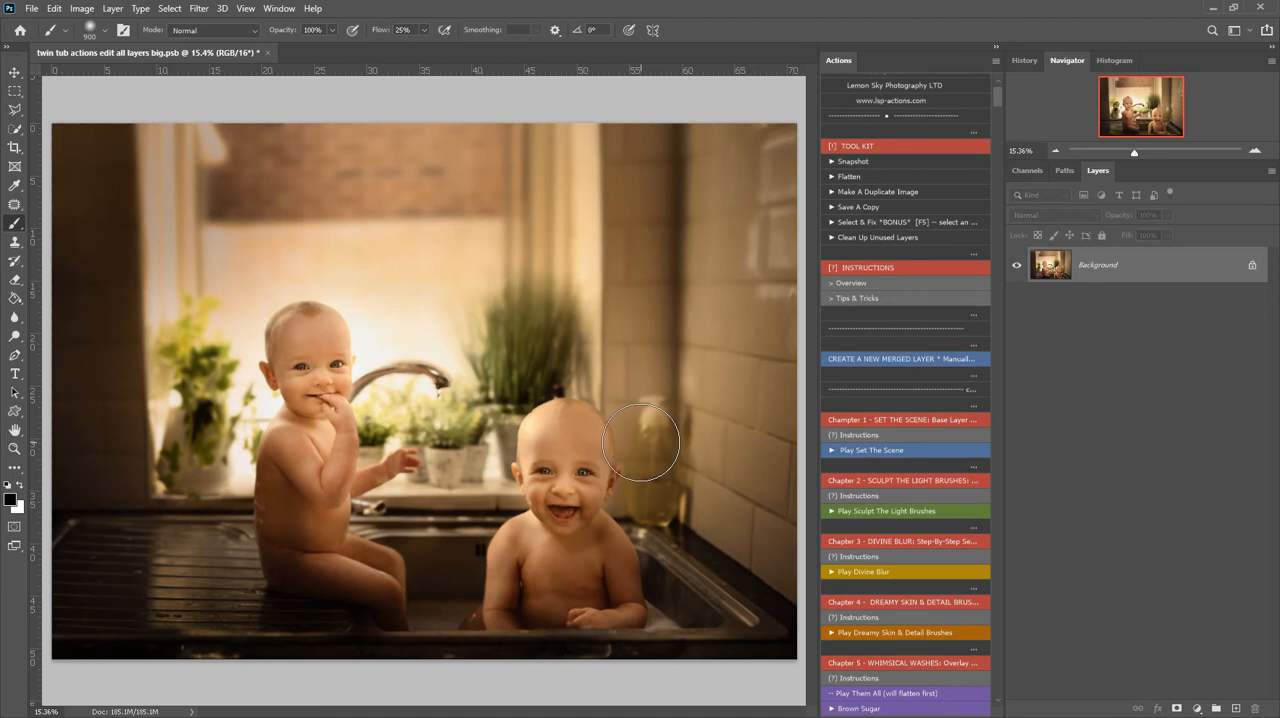
{"action": "mouse_move", "coordinate": [996, 96]}
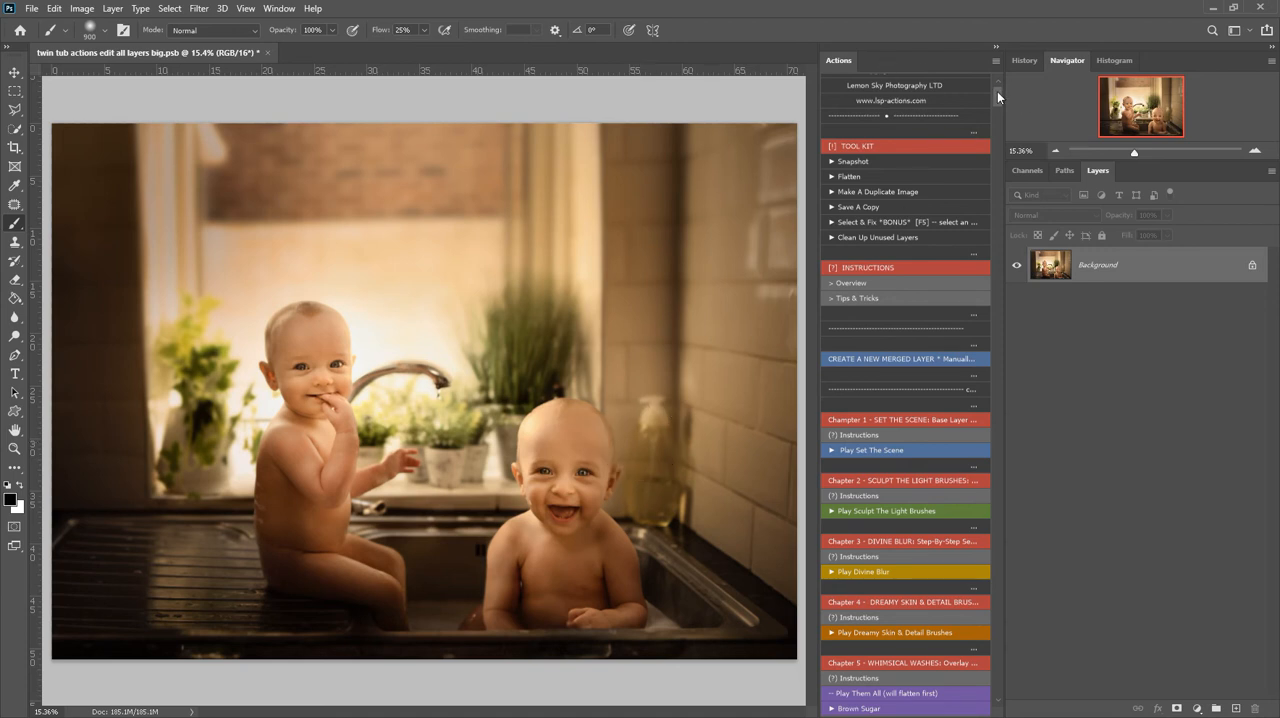
Scroll the Actions panel down to the Enhancements set containing the Add a Bubble action.
{"action": "scroll", "scroll_direction": "down", "scroll_amount": 3}
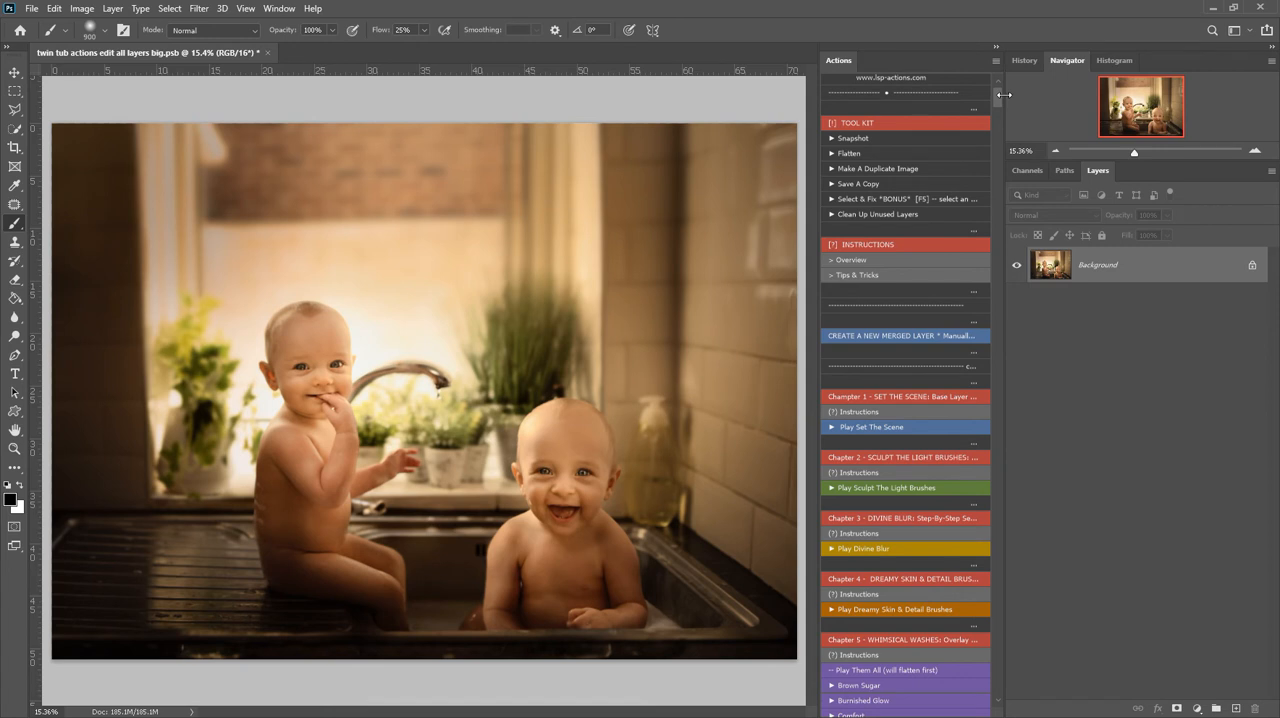
{"action": "mouse_move", "coordinate": [1004, 98]}
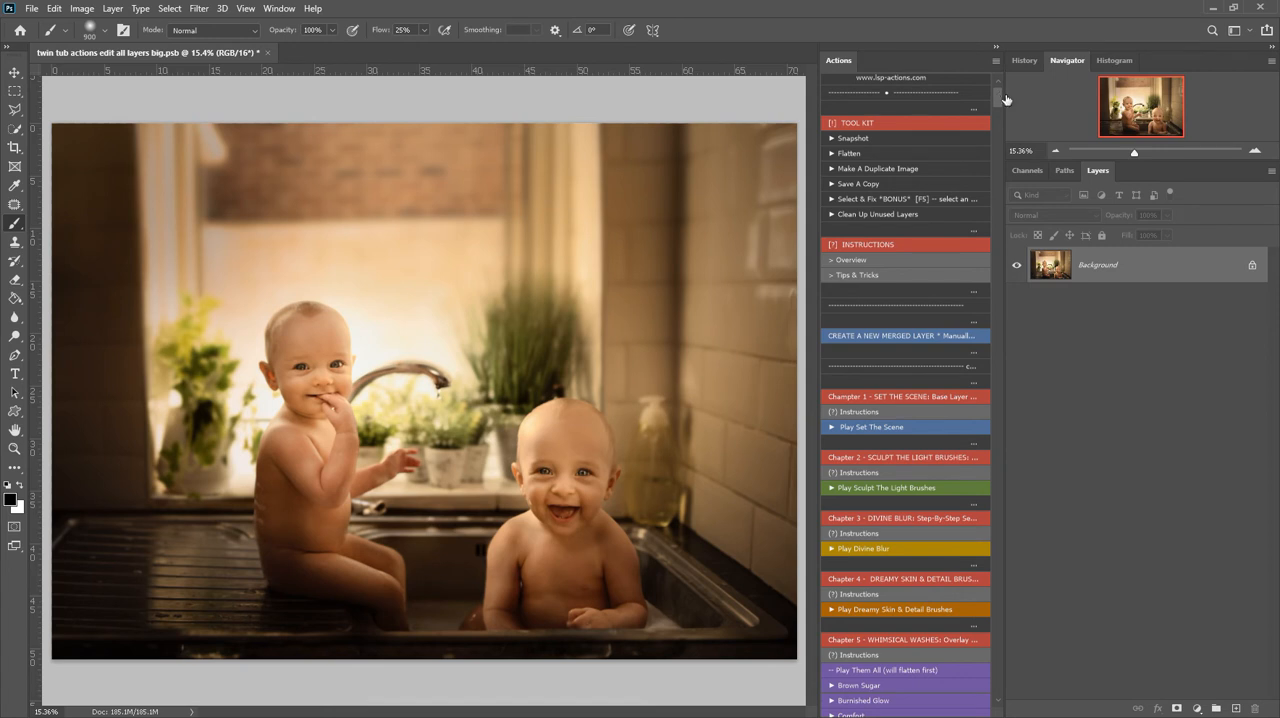
{"action": "scroll", "scroll_direction": "down", "scroll_amount": 3}
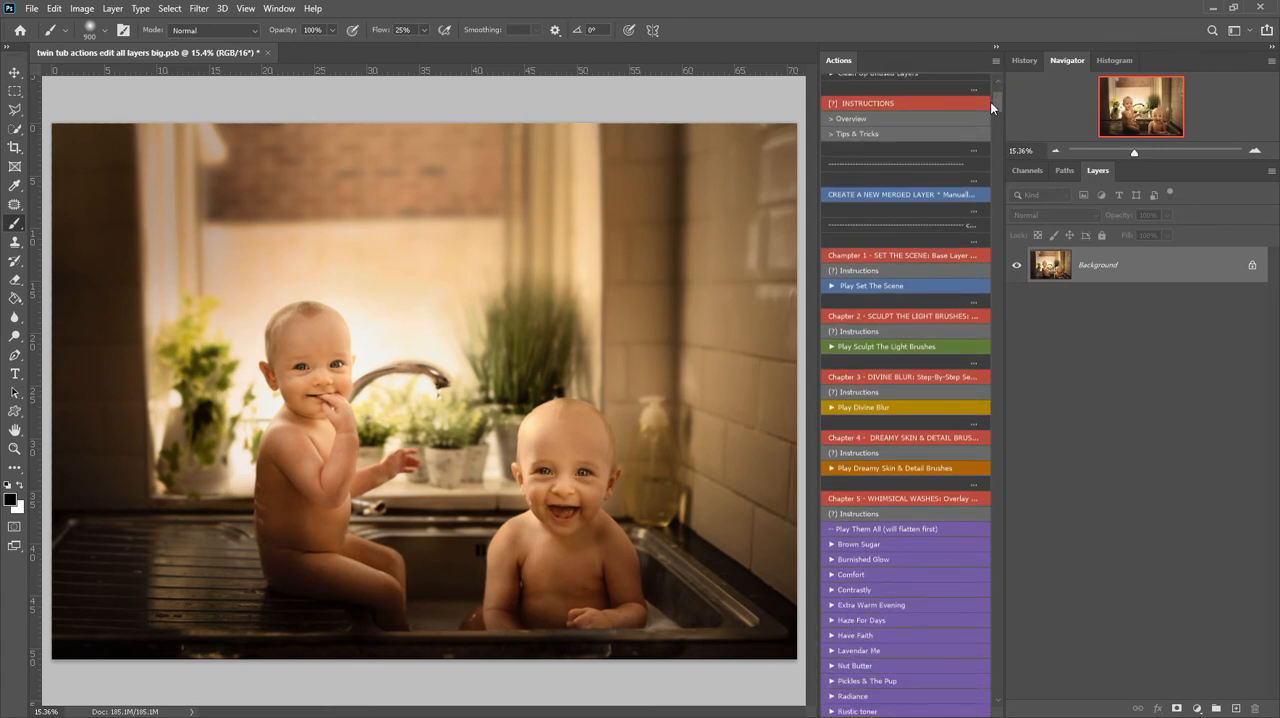
{"action": "scroll", "scroll_direction": "down", "scroll_amount": 3}
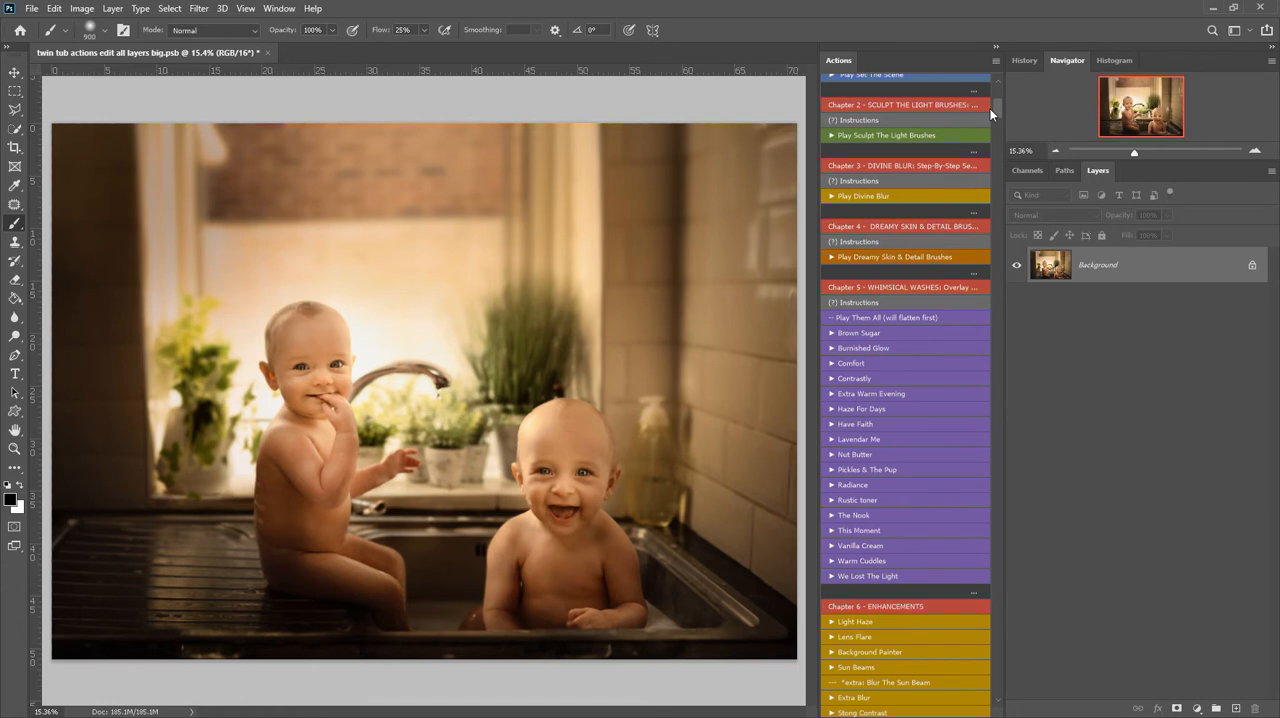
{"action": "scroll", "scroll_direction": "down", "scroll_amount": 3}
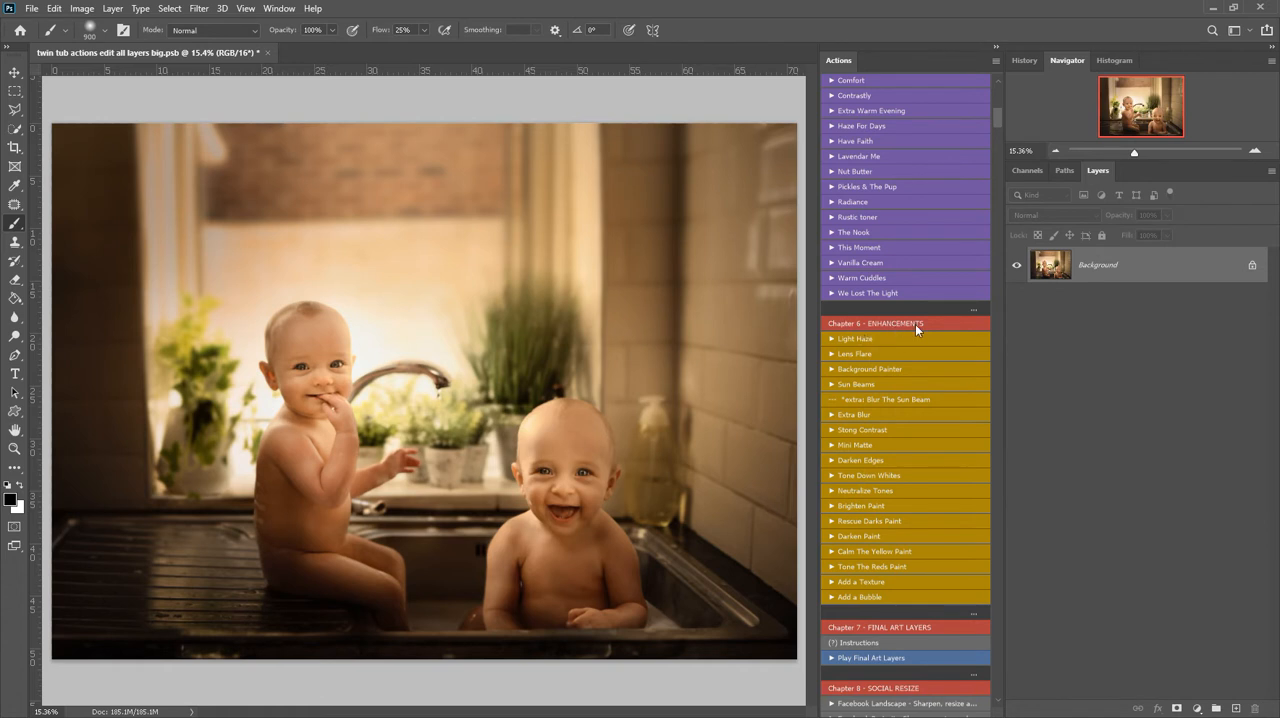
{"action": "mouse_move", "coordinate": [882, 602]}
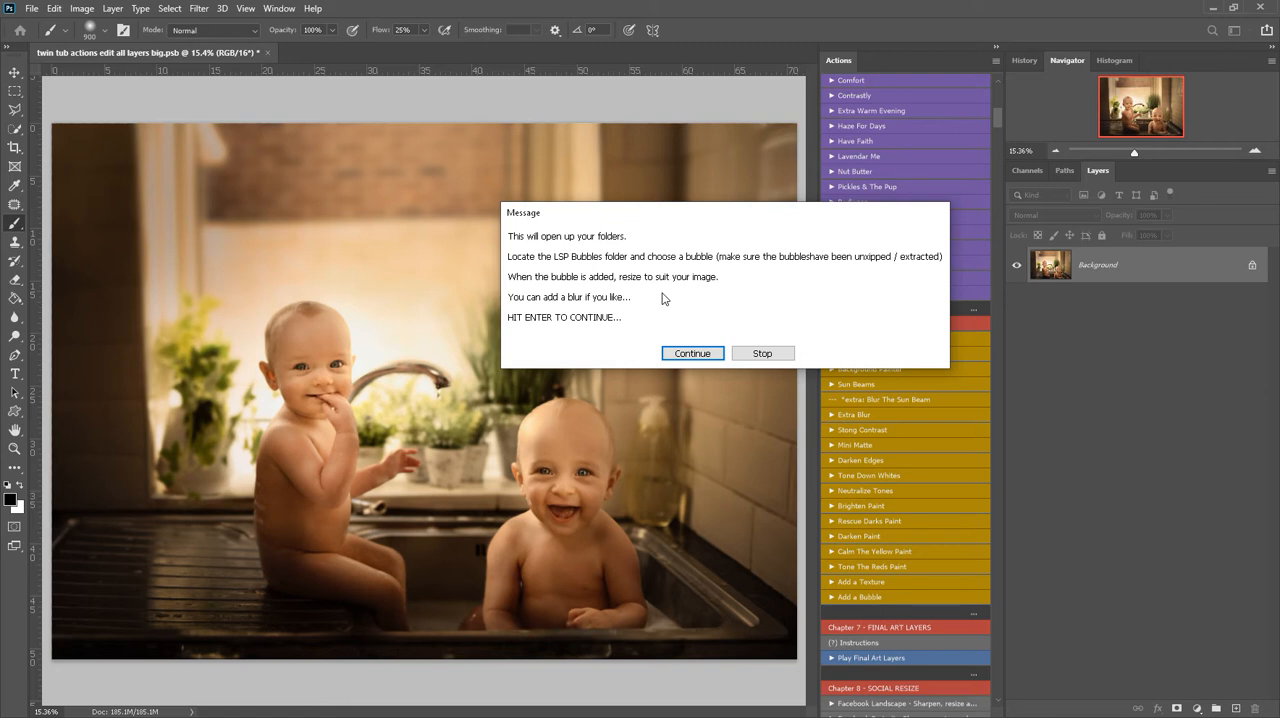
{"action": "mouse_move", "coordinate": [806, 368]}
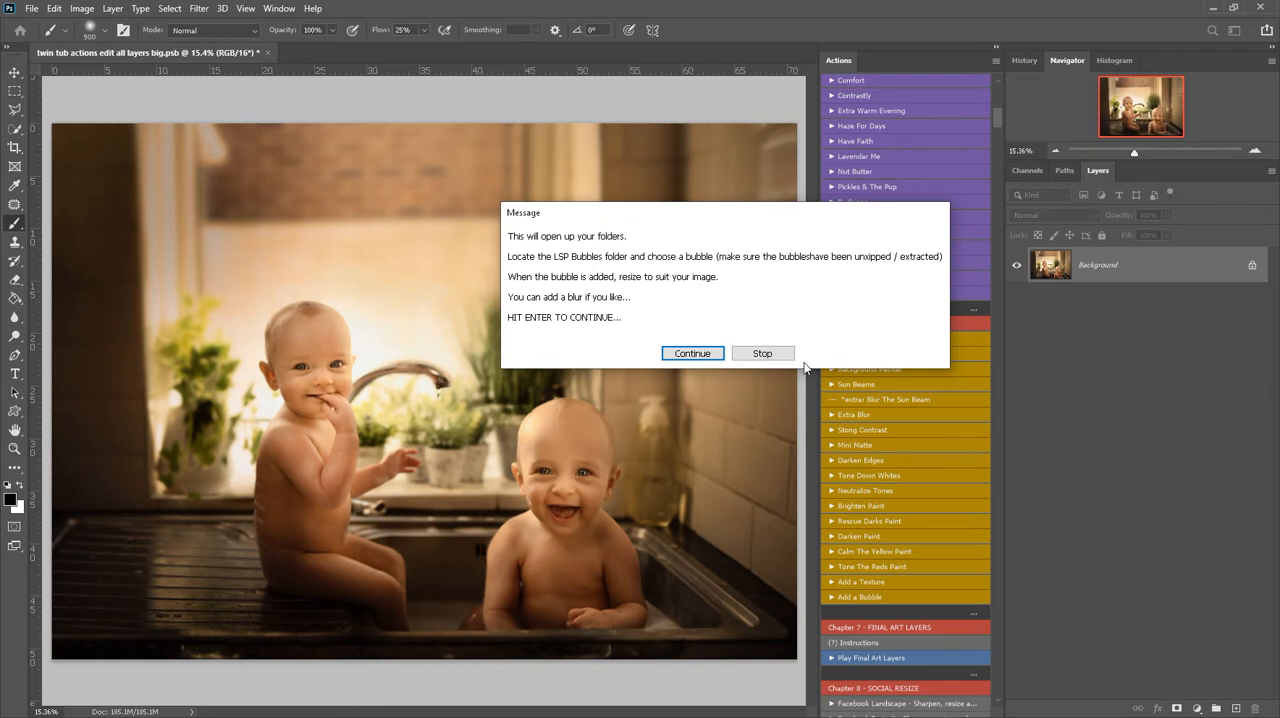
{"action": "mouse_move", "coordinate": [258, 322]}
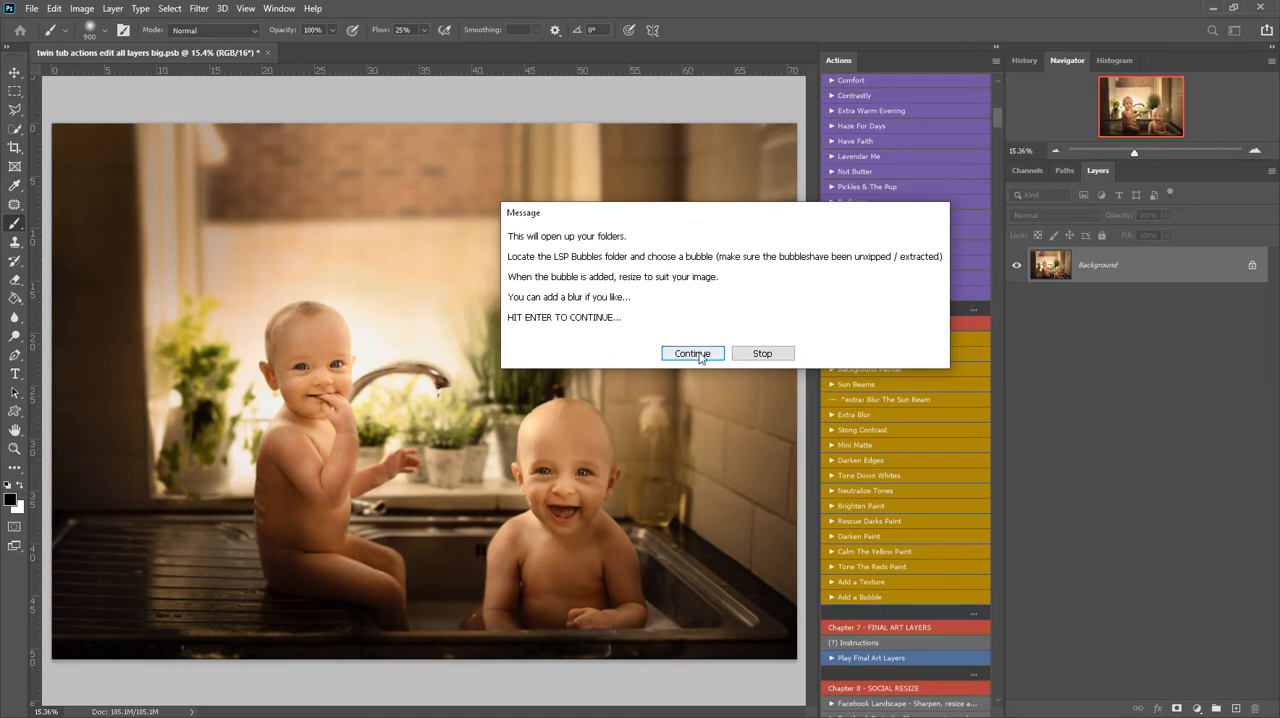
{"action": "left_click", "coordinate": [692, 352]}
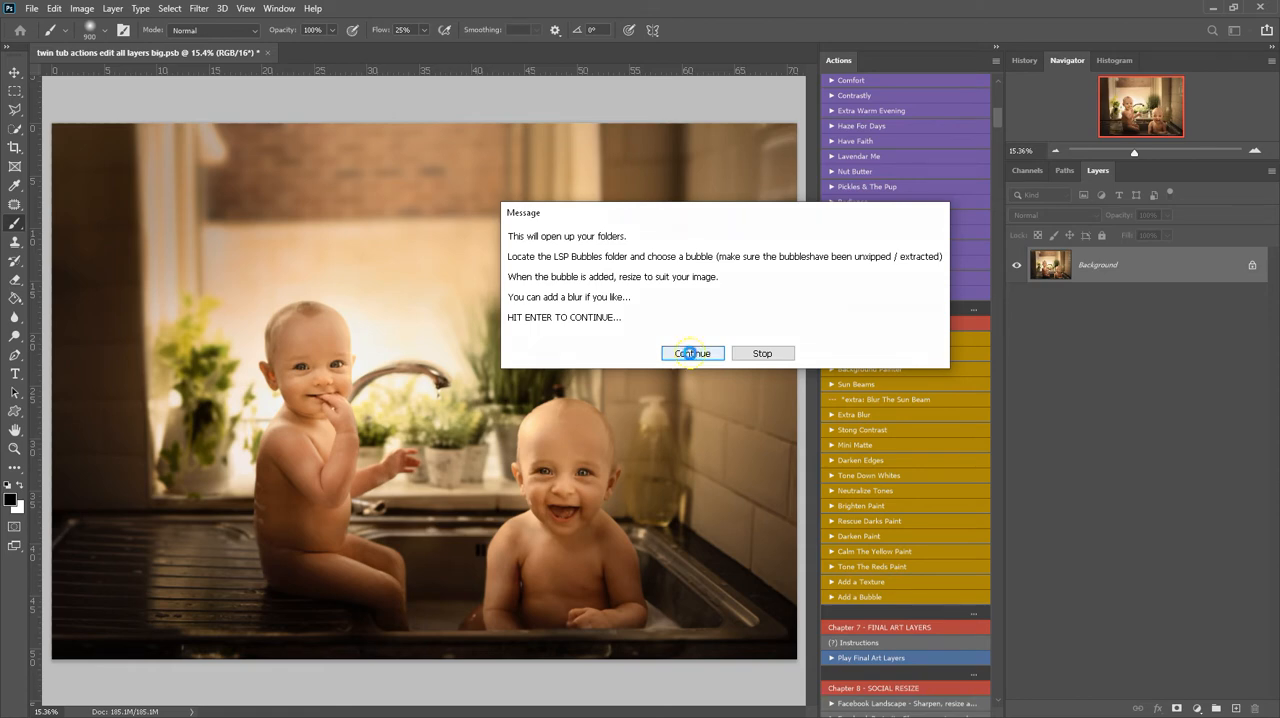
Continue to the Place Embedded dialog in the LSP Bubbles Sampler folder and pick the first single-bubble image.
{"action": "left_click", "coordinate": [692, 352]}
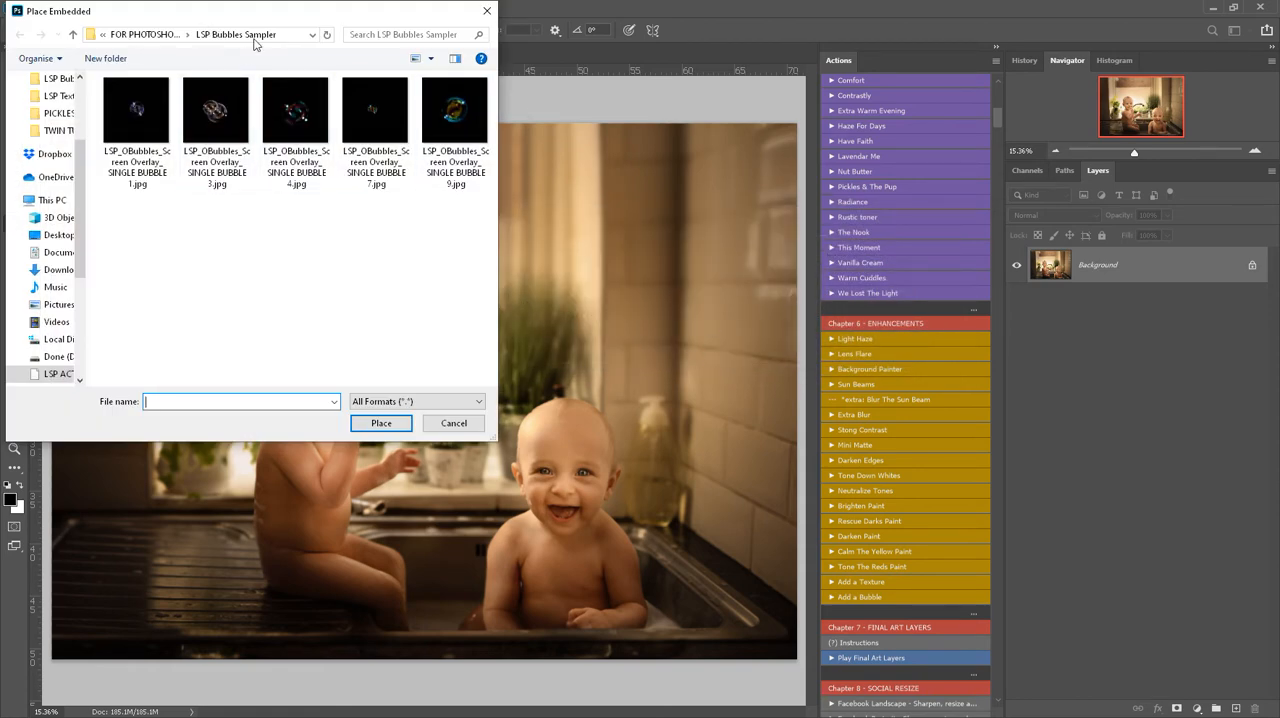
{"action": "left_click", "coordinate": [376, 130]}
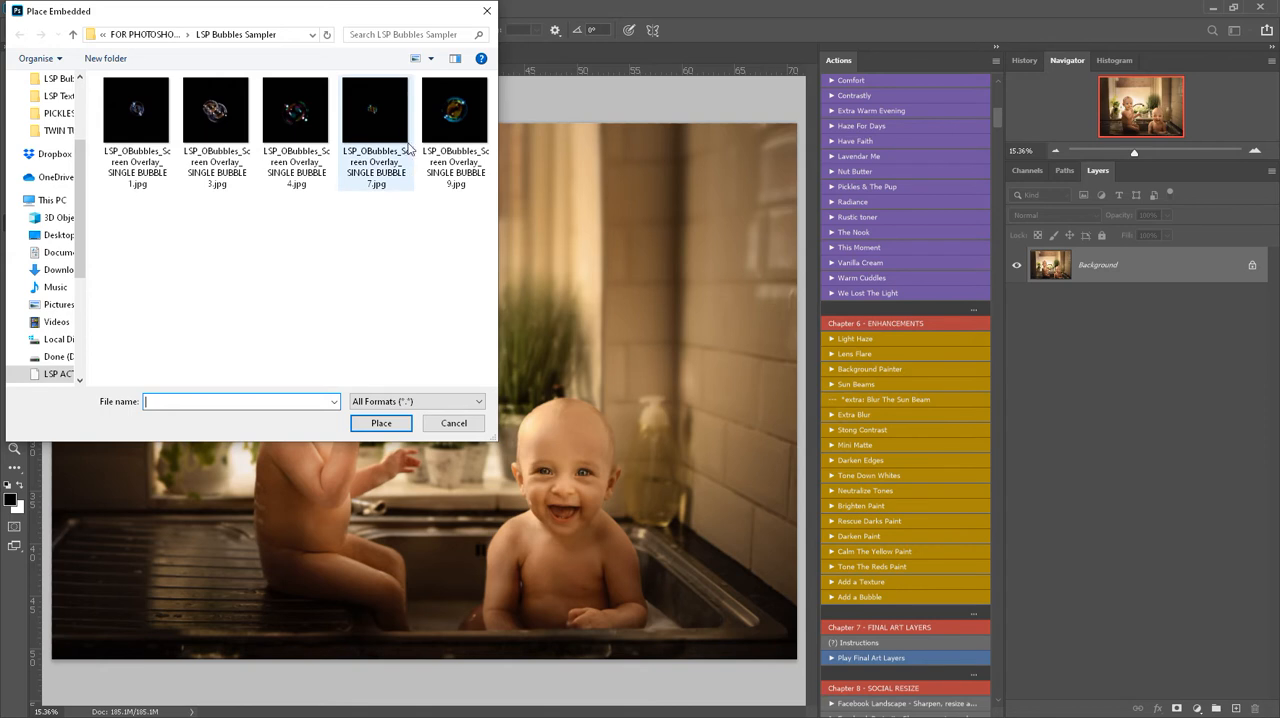
{"action": "mouse_move", "coordinate": [124, 116]}
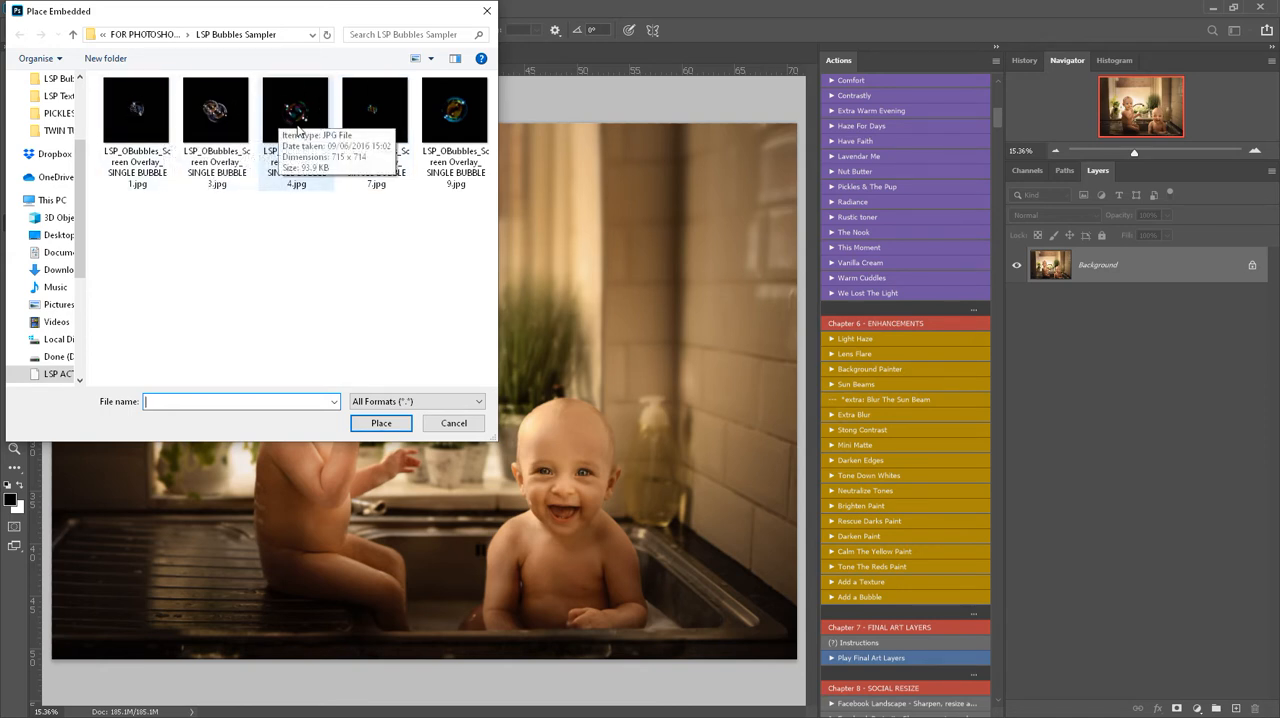
{"action": "mouse_move", "coordinate": [304, 292]}
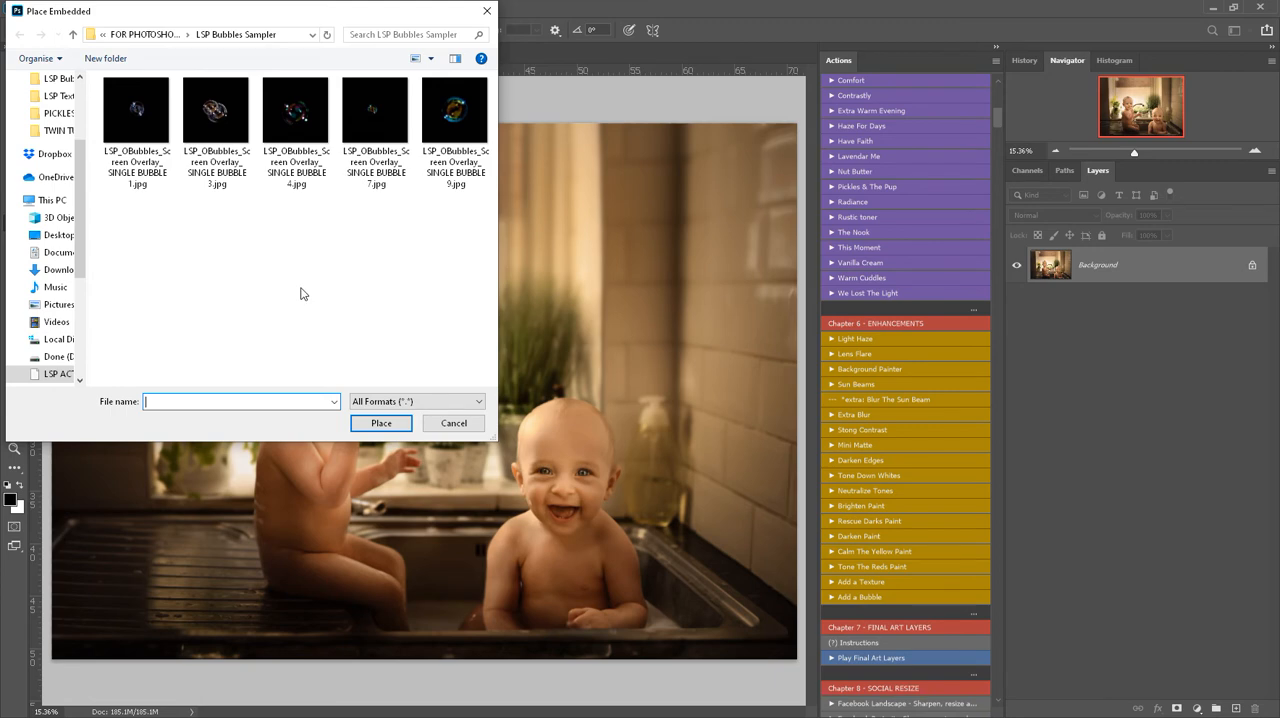
{"action": "left_click", "coordinate": [136, 110]}
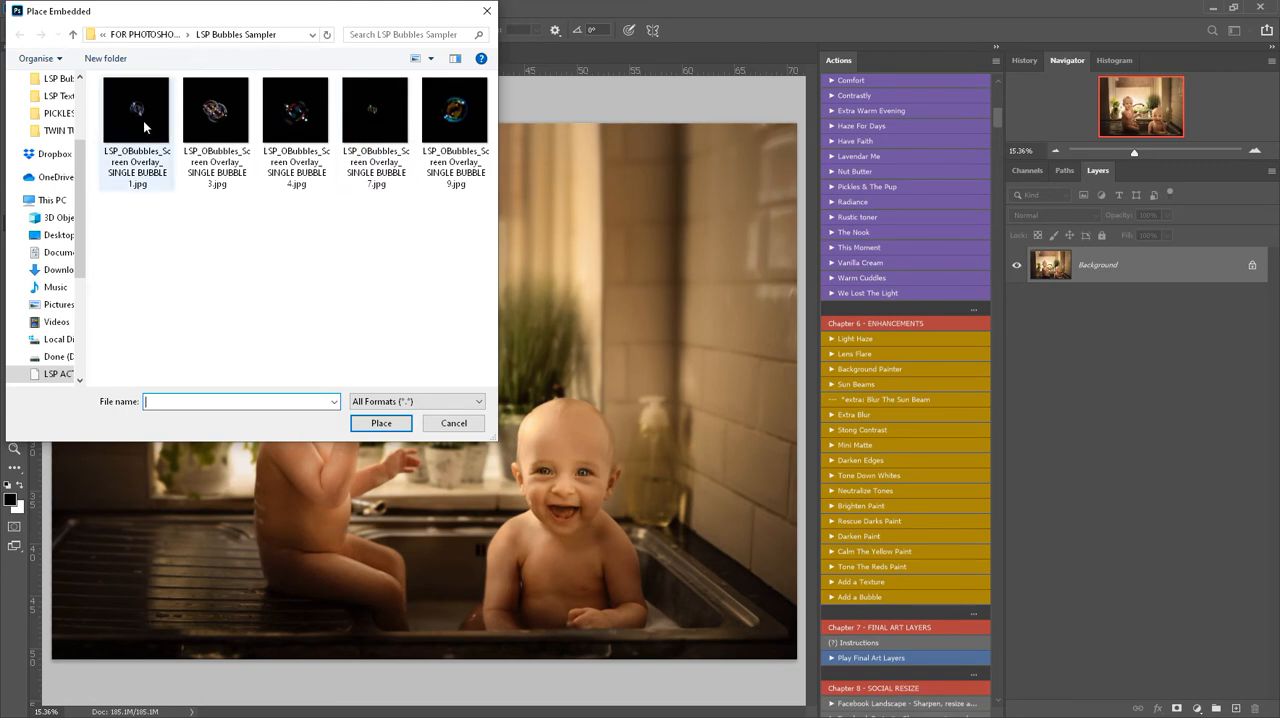
Place the chosen bubble, resize it and move it over beside the left baby.
{"action": "left_click", "coordinate": [380, 424]}
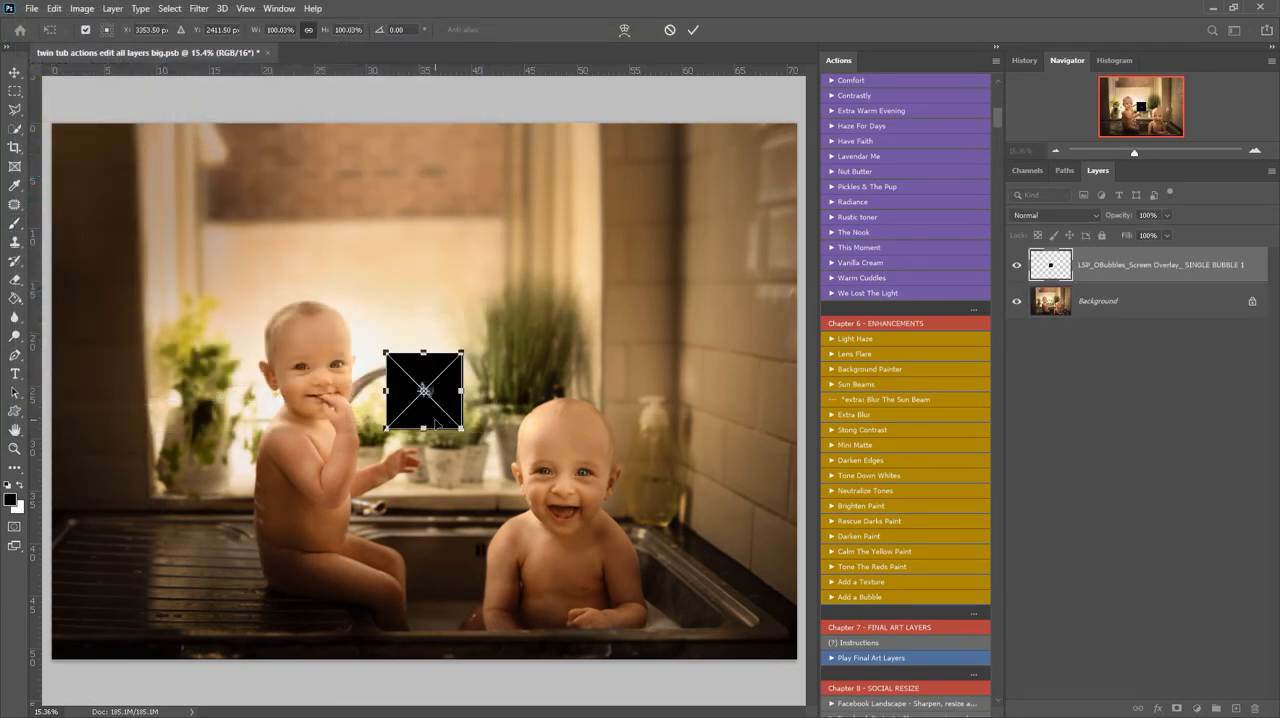
{"action": "left_click_drag", "start_coordinate": [424, 390], "coordinate": [450, 304]}
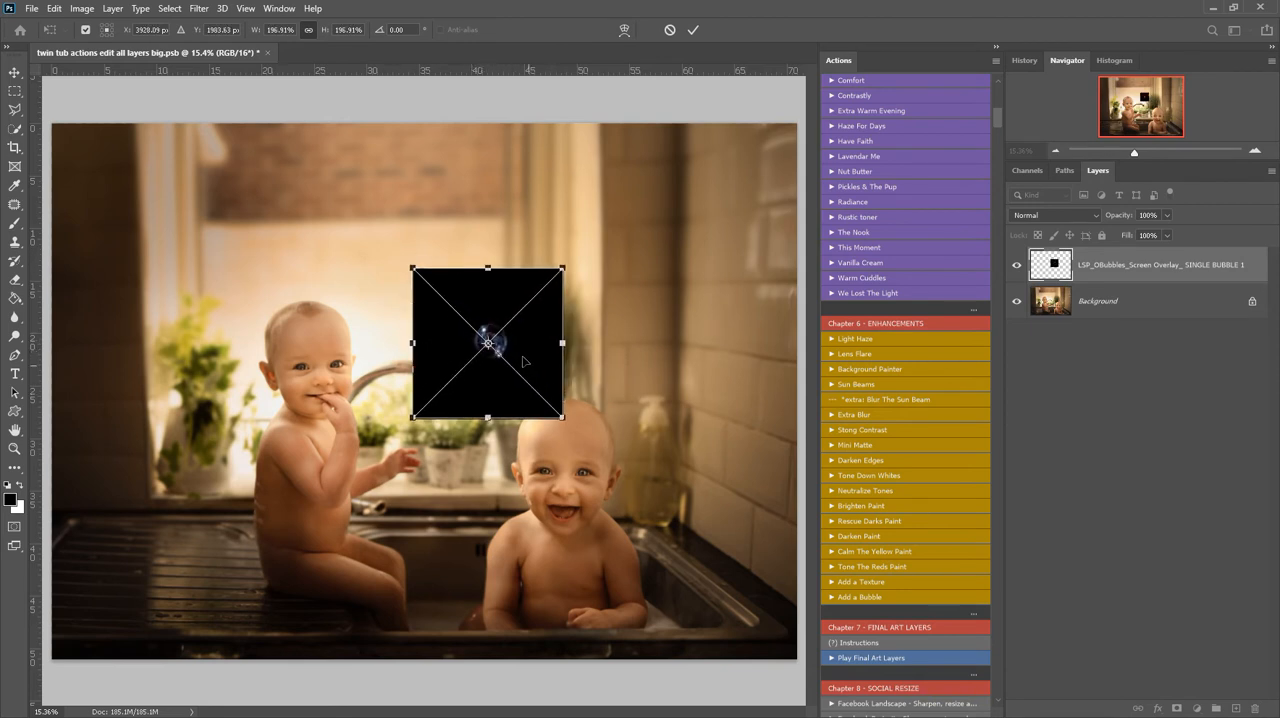
{"action": "left_click_drag", "start_coordinate": [488, 342], "coordinate": [384, 400]}
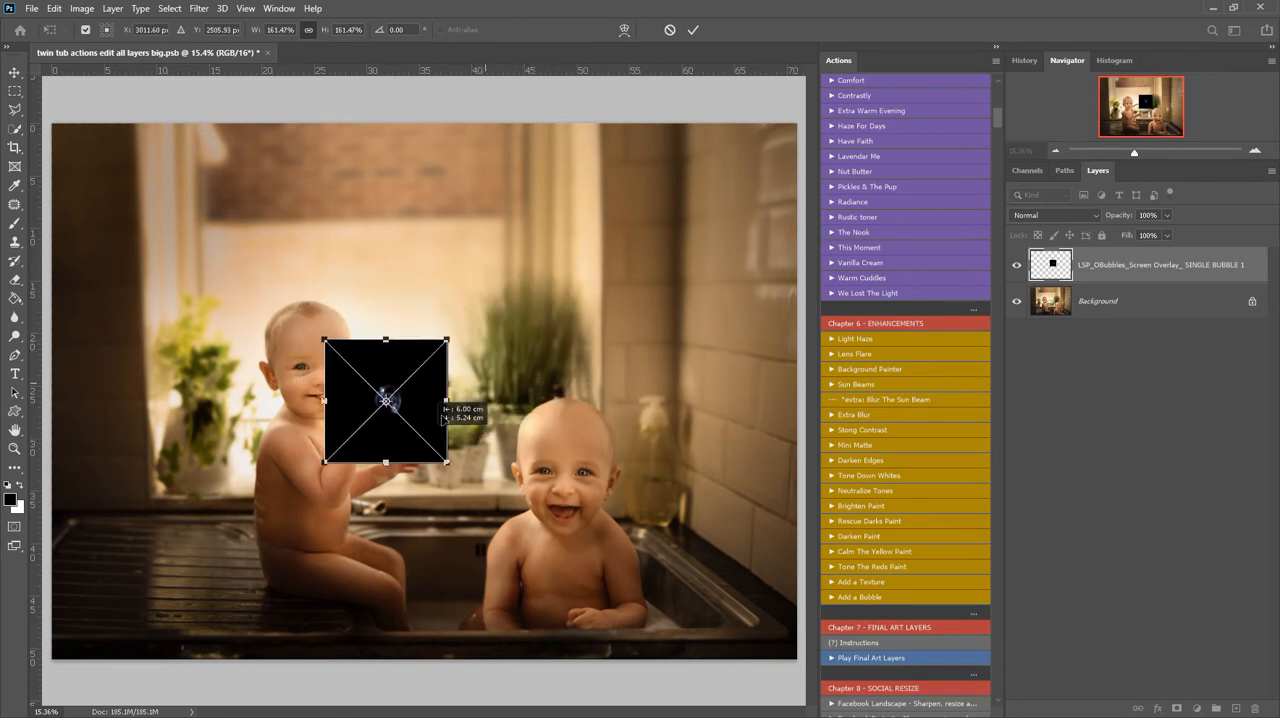
{"action": "left_click_drag", "start_coordinate": [384, 400], "coordinate": [248, 434]}
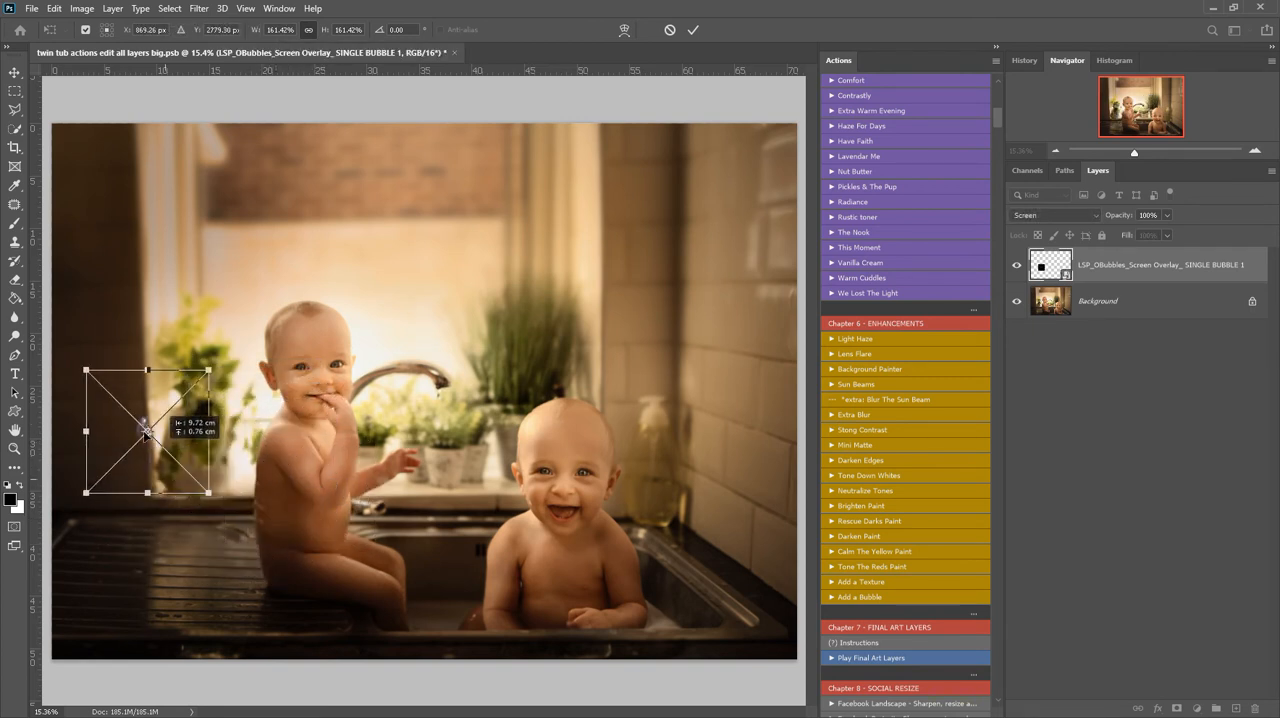
Settle the bubble onto the left baby's upper arm after trying spots by the head and tap.
{"action": "left_click_drag", "start_coordinate": [148, 432], "coordinate": [260, 500]}
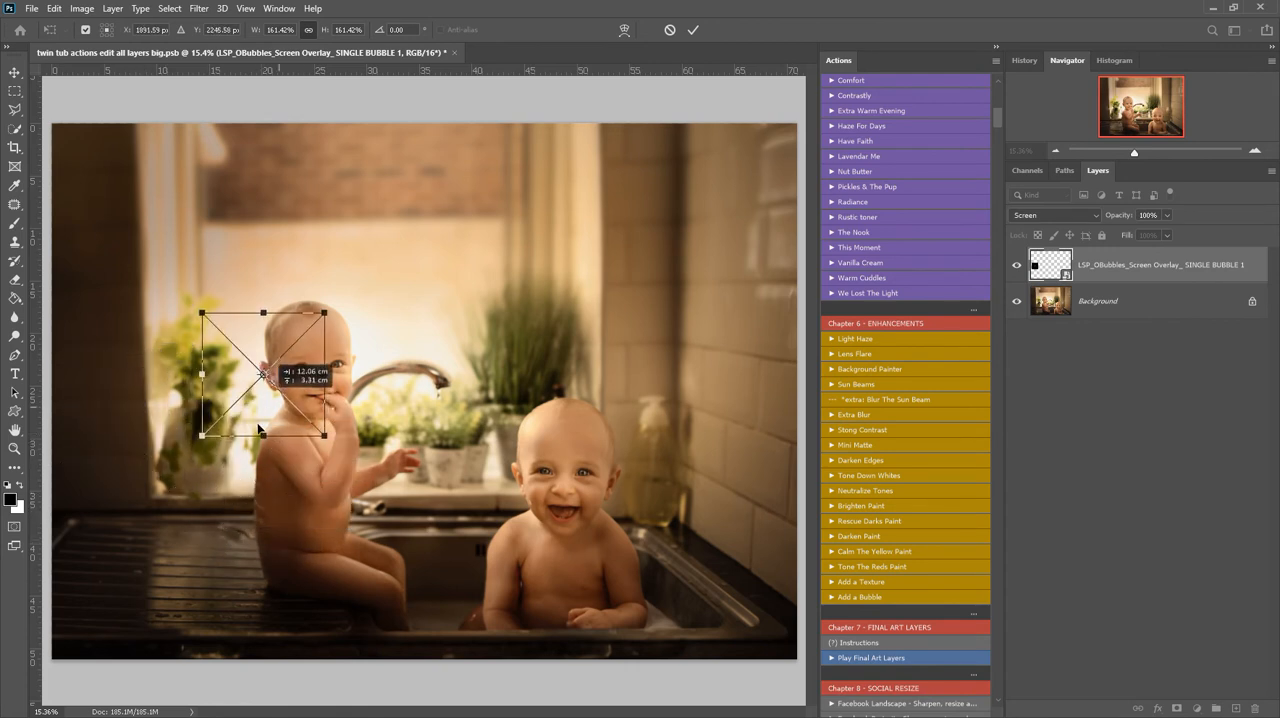
{"action": "left_click_drag", "start_coordinate": [262, 372], "coordinate": [394, 340]}
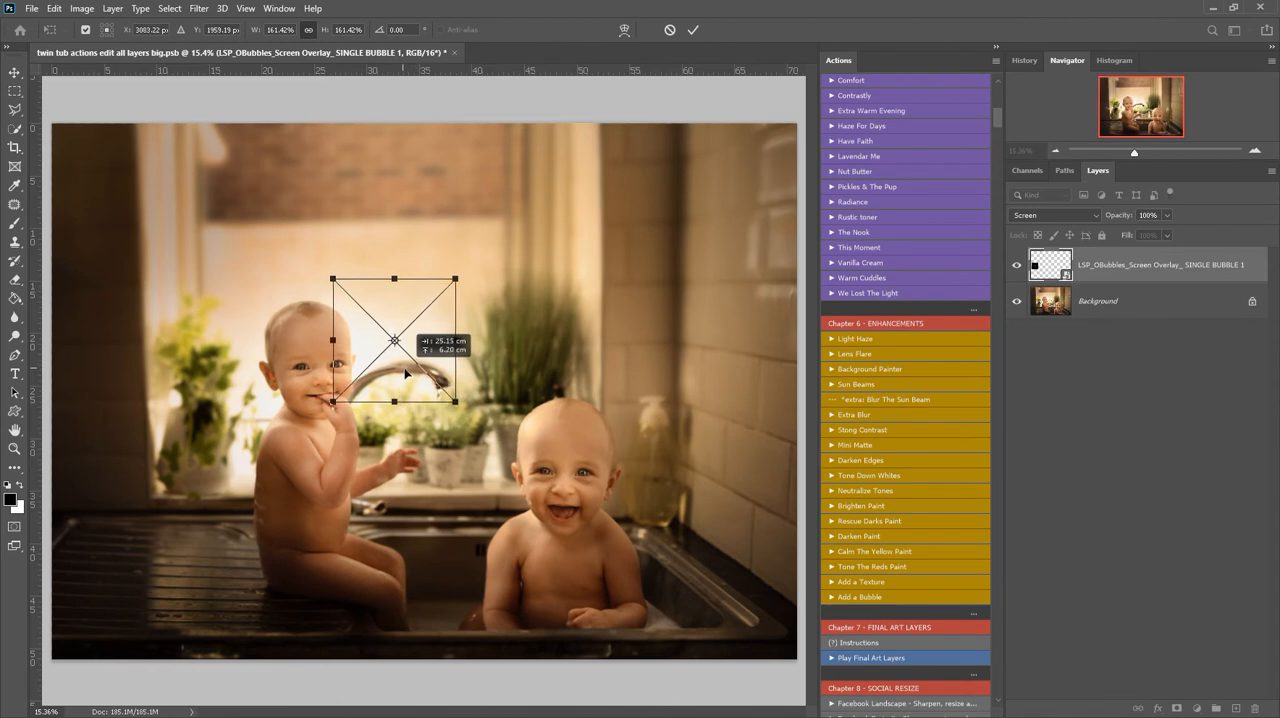
{"action": "left_click_drag", "start_coordinate": [394, 340], "coordinate": [276, 464]}
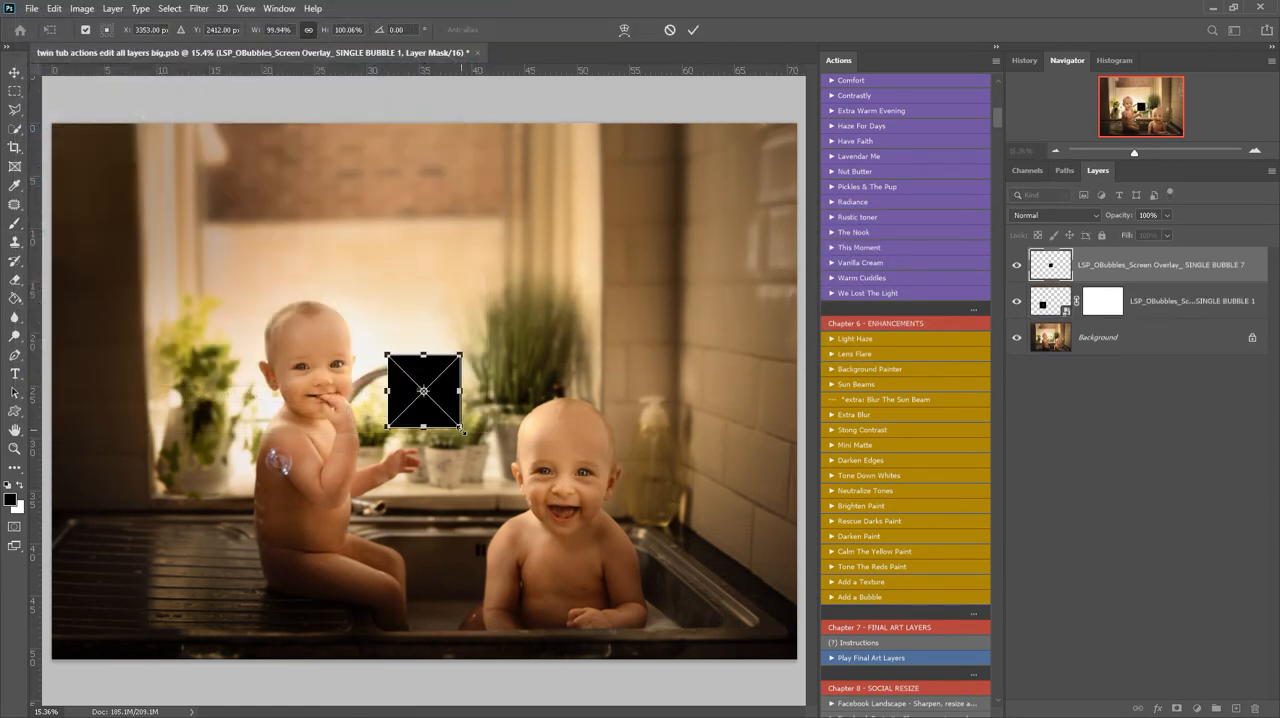
Shrink the second bubble and move a further bubble down toward the front of the tub.
{"action": "left_click_drag", "start_coordinate": [424, 390], "coordinate": [652, 284]}
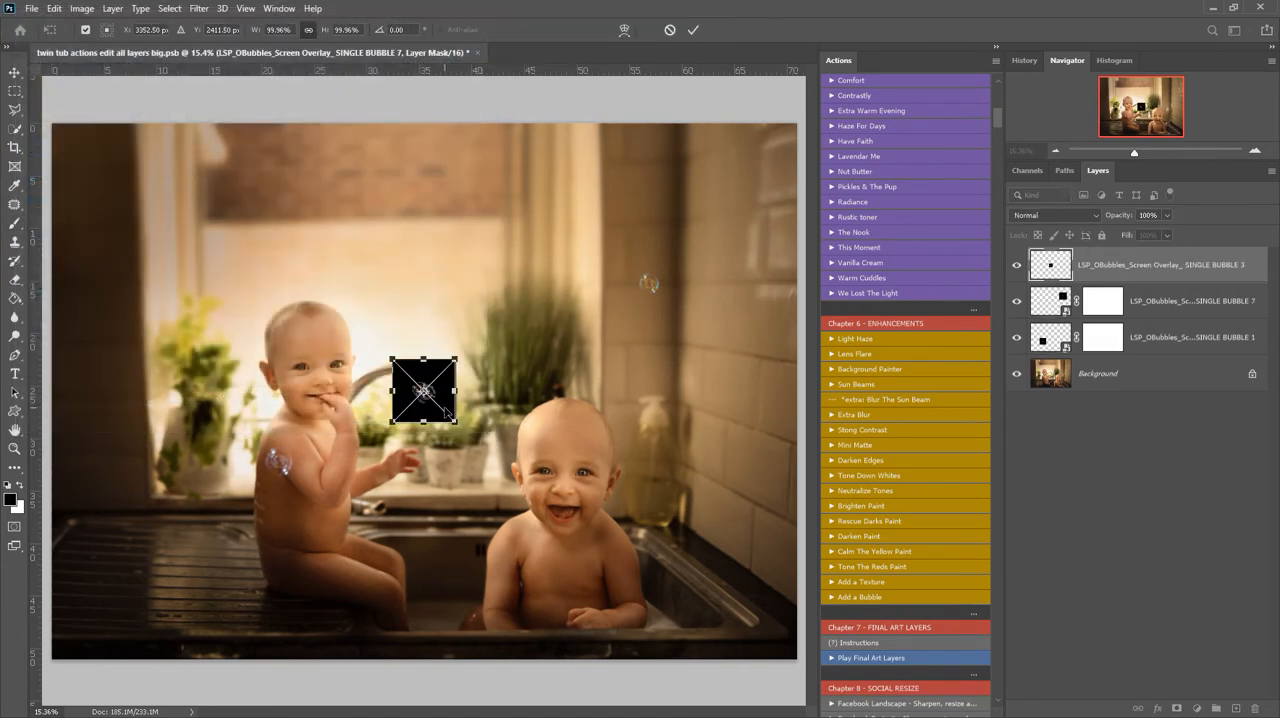
{"action": "left_click_drag", "start_coordinate": [424, 390], "coordinate": [488, 640]}
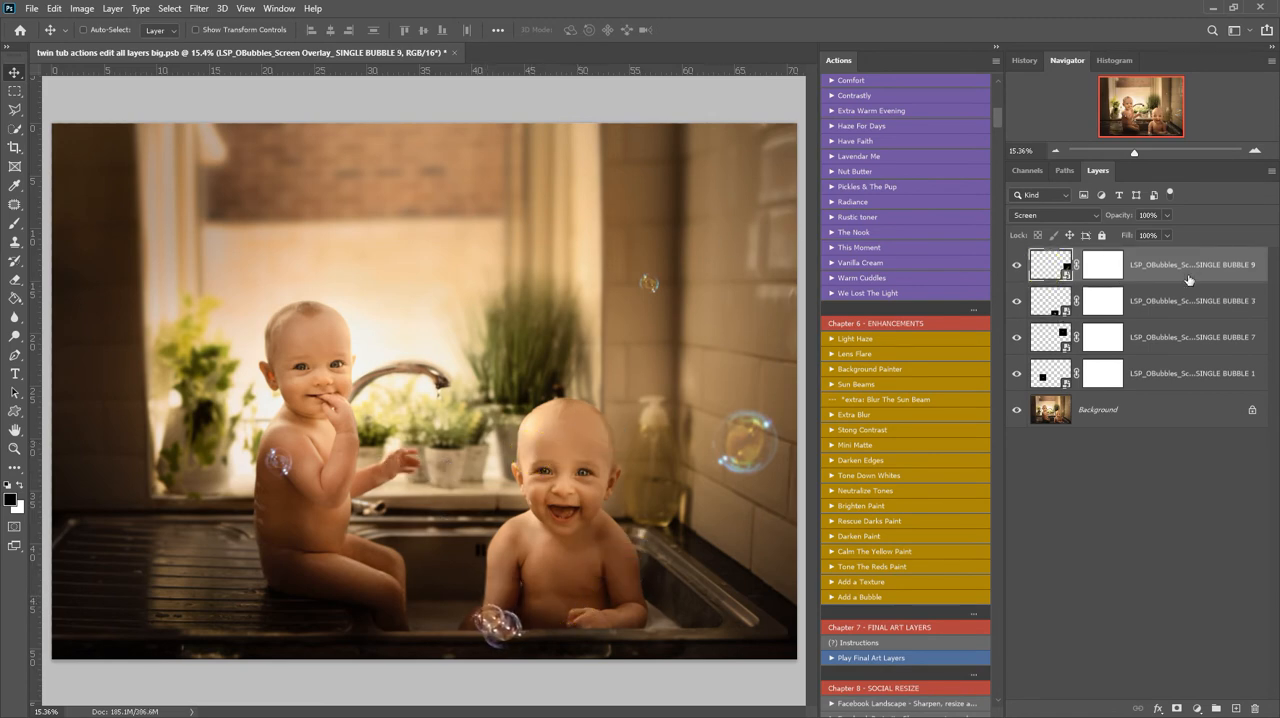
Place another bubble JPG via the File menu, rotate it and set it beside the left baby's hip.
{"action": "left_click", "coordinate": [32, 8]}
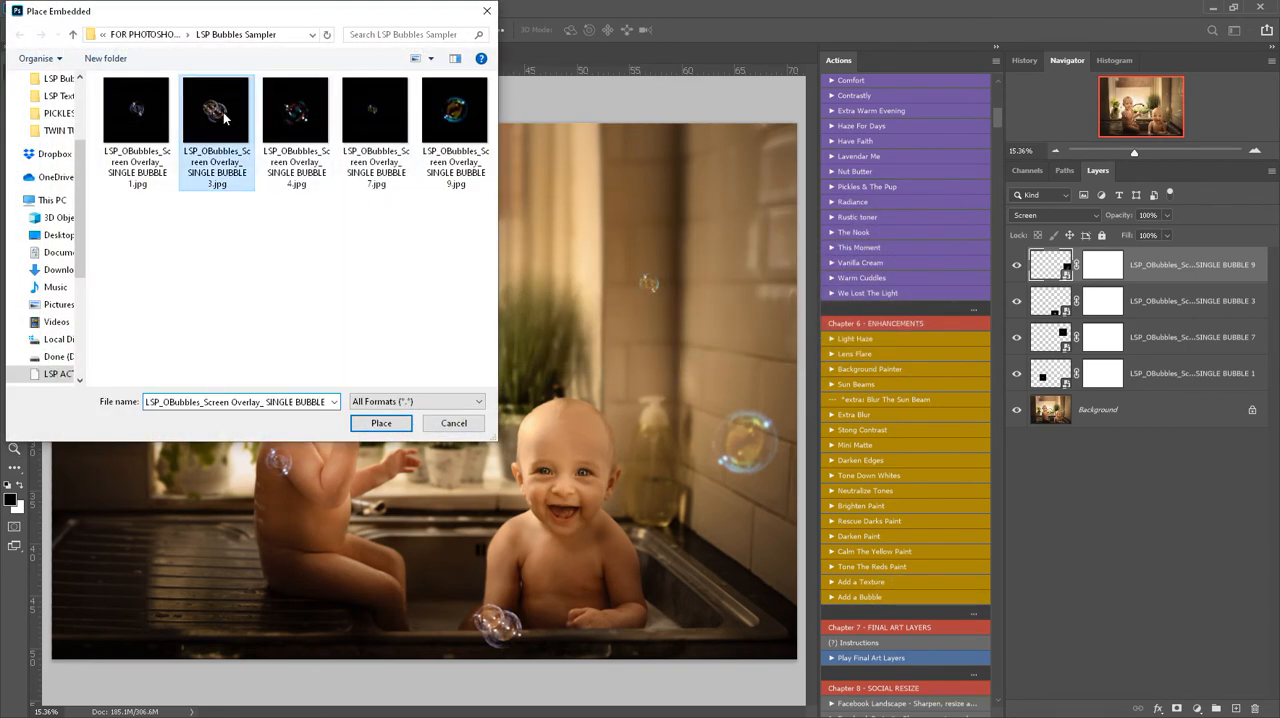
{"action": "left_click", "coordinate": [380, 424]}
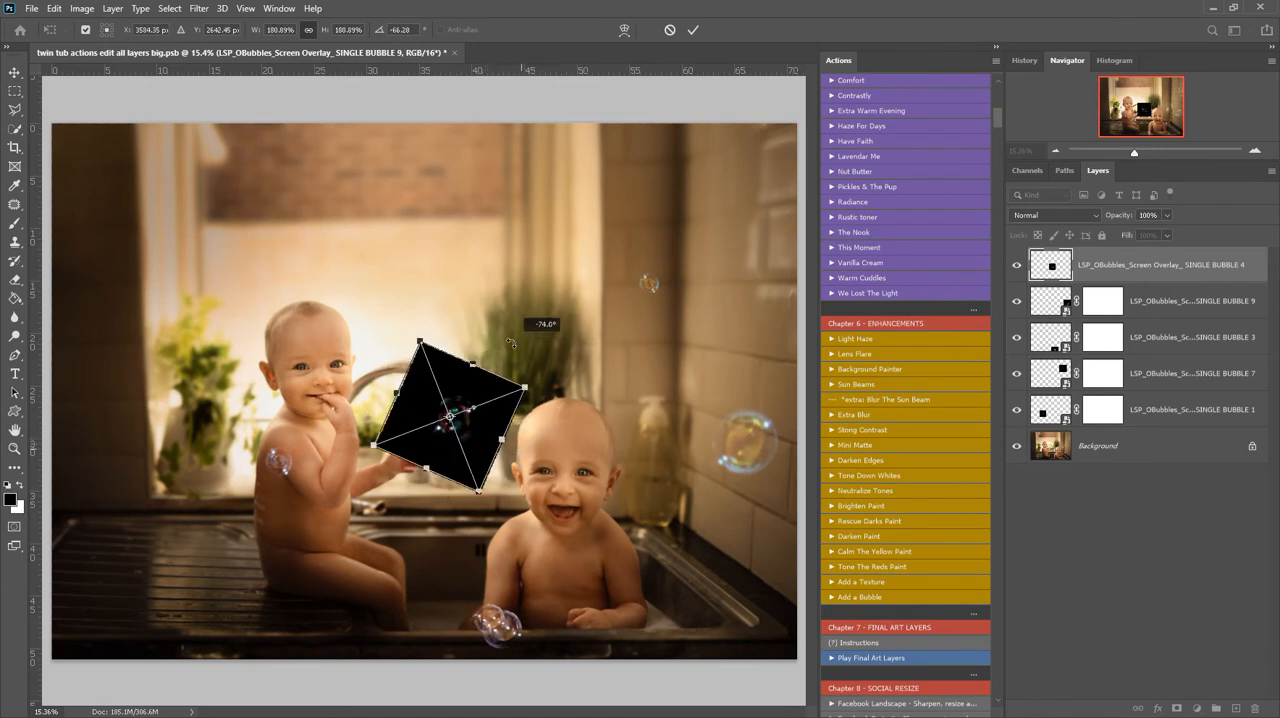
{"action": "left_click_drag", "start_coordinate": [450, 420], "coordinate": [170, 304]}
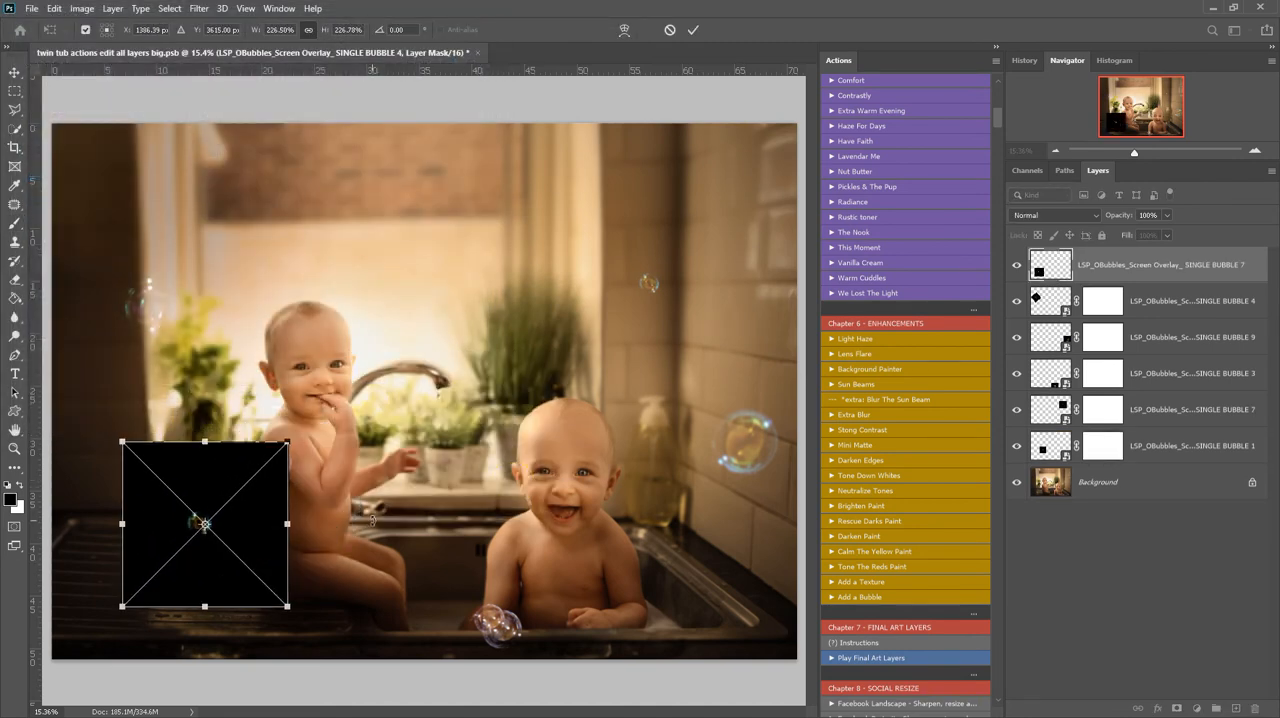
{"action": "left_click_drag", "start_coordinate": [204, 524], "coordinate": [652, 360]}
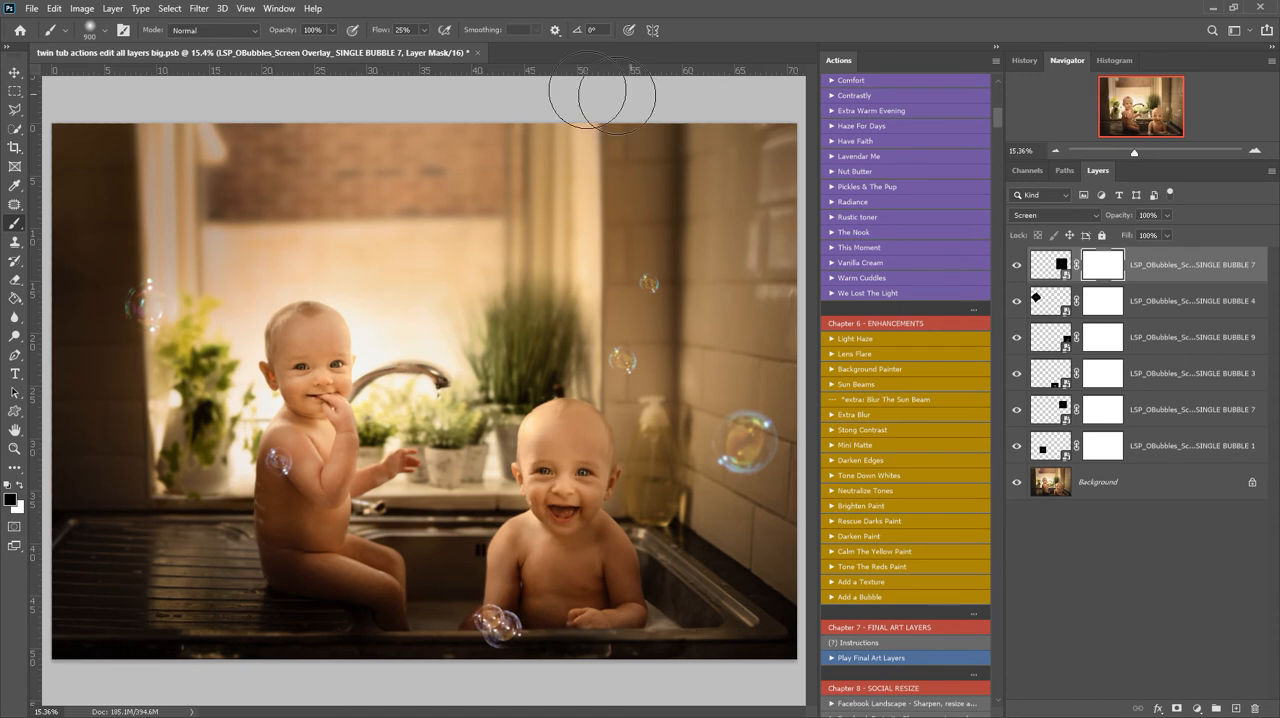
Feather the bubble layer's mask with a Gaussian Blur of about 16 pixels.
{"action": "left_click", "coordinate": [198, 8]}
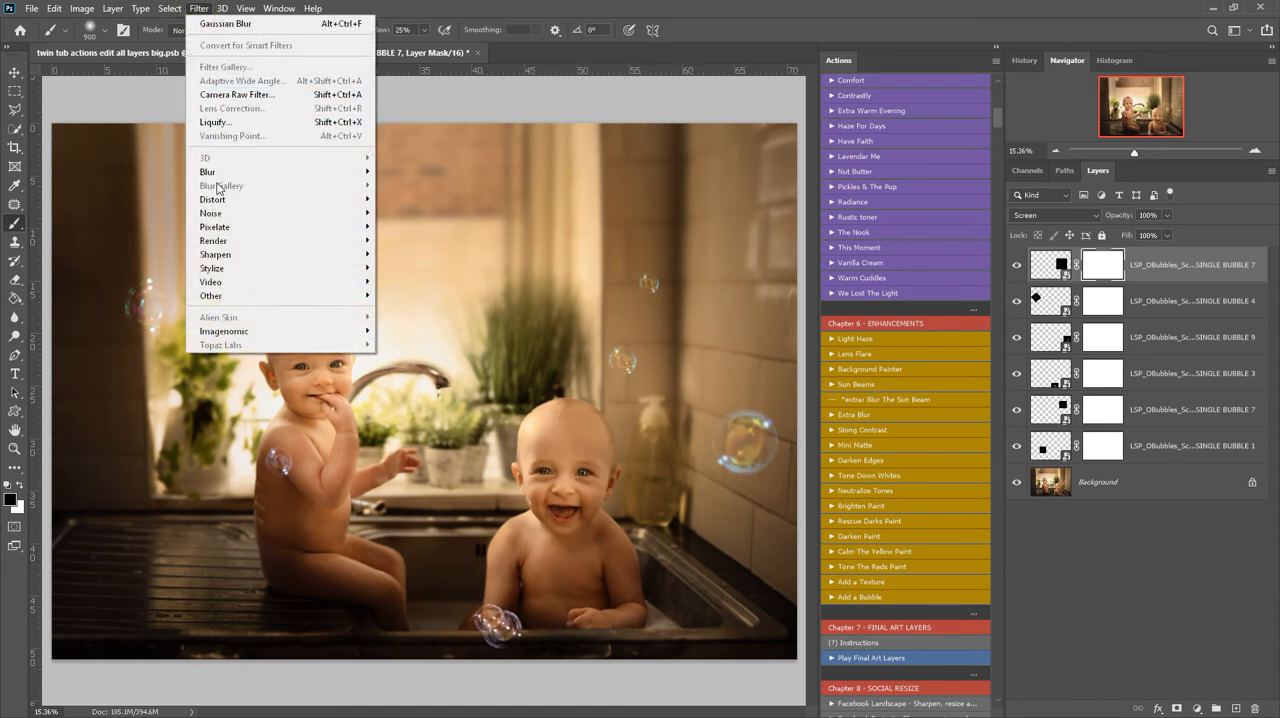
{"action": "left_click", "coordinate": [224, 24]}
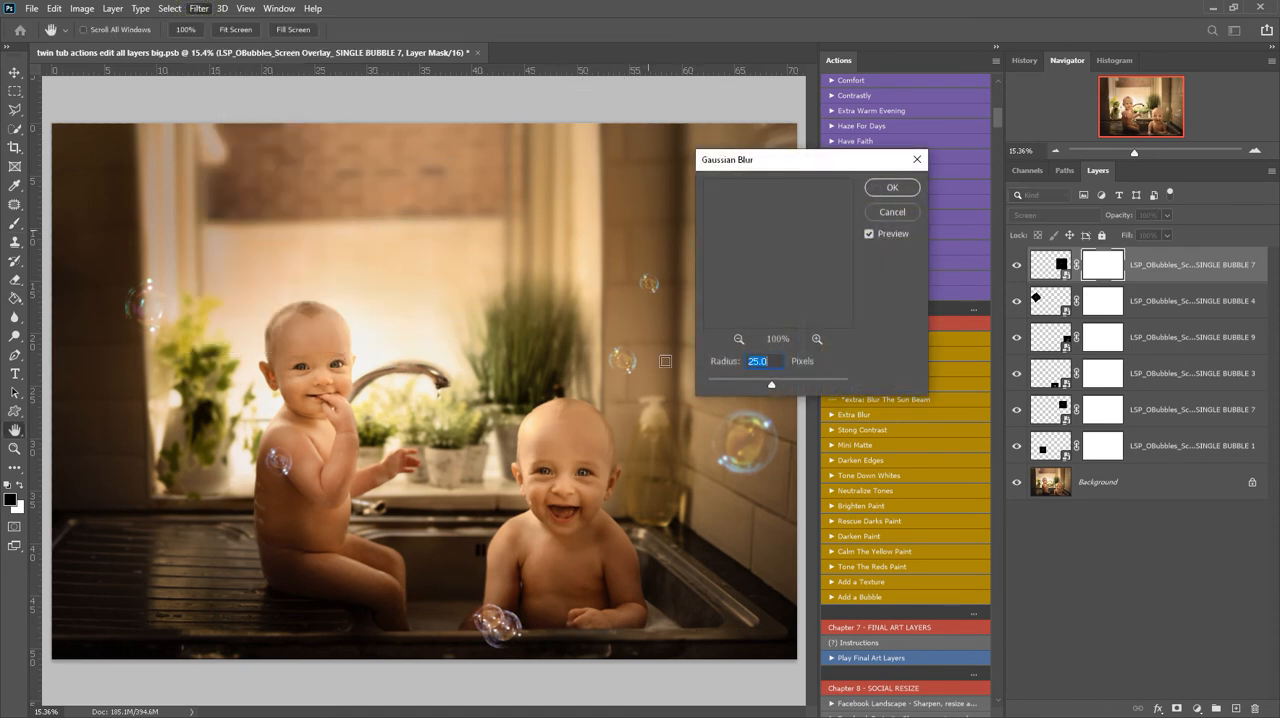
{"action": "left_click_drag", "start_coordinate": [772, 384], "coordinate": [706, 384]}
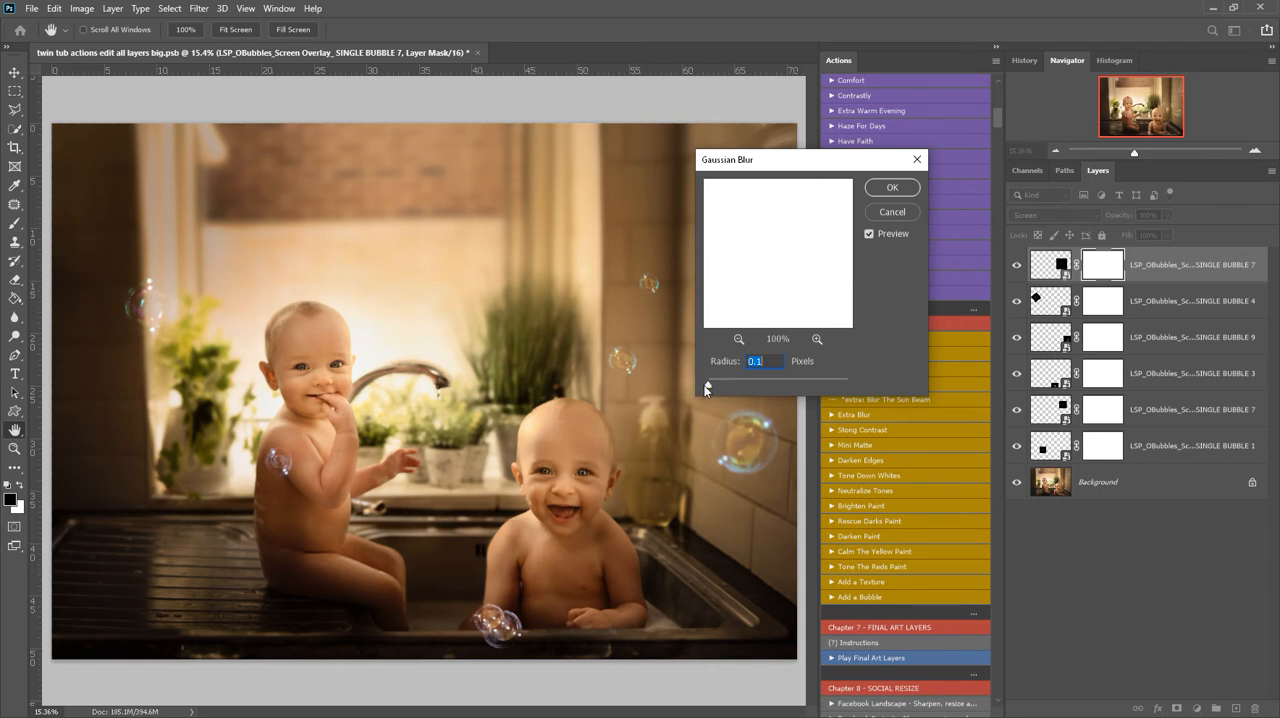
{"action": "left_click_drag", "start_coordinate": [708, 388], "coordinate": [768, 388]}
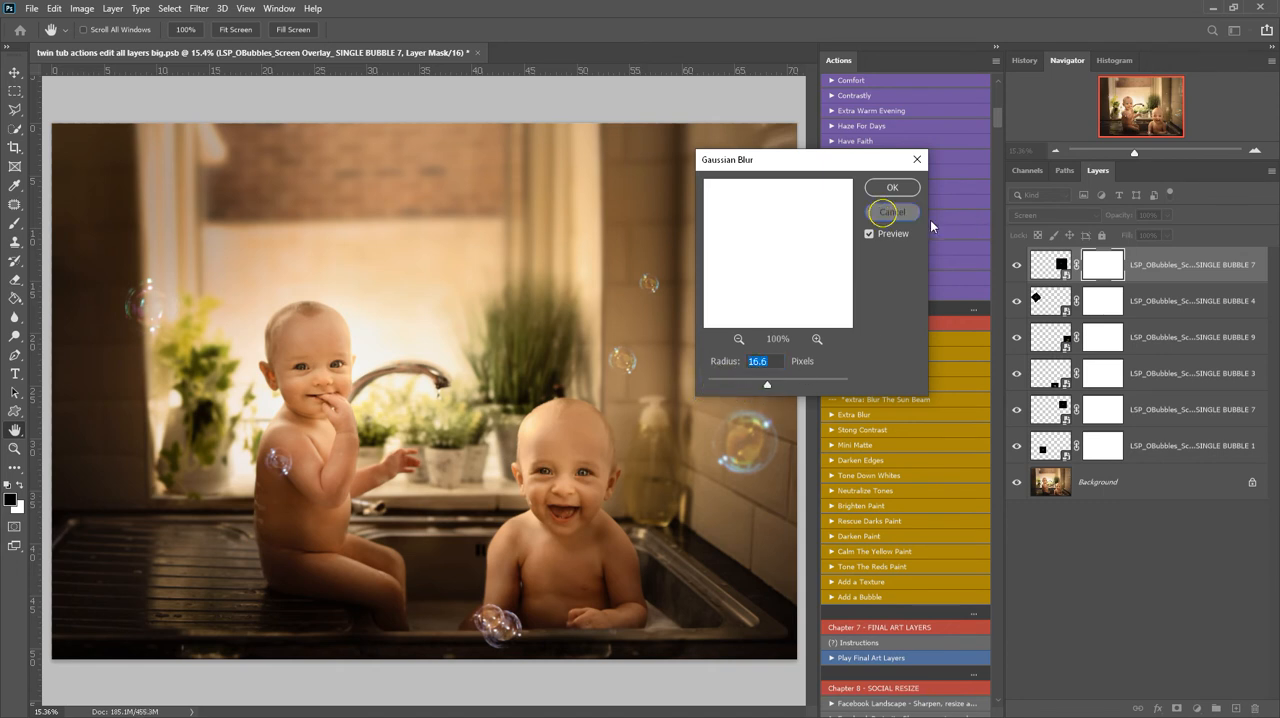
{"action": "left_click", "coordinate": [892, 212]}
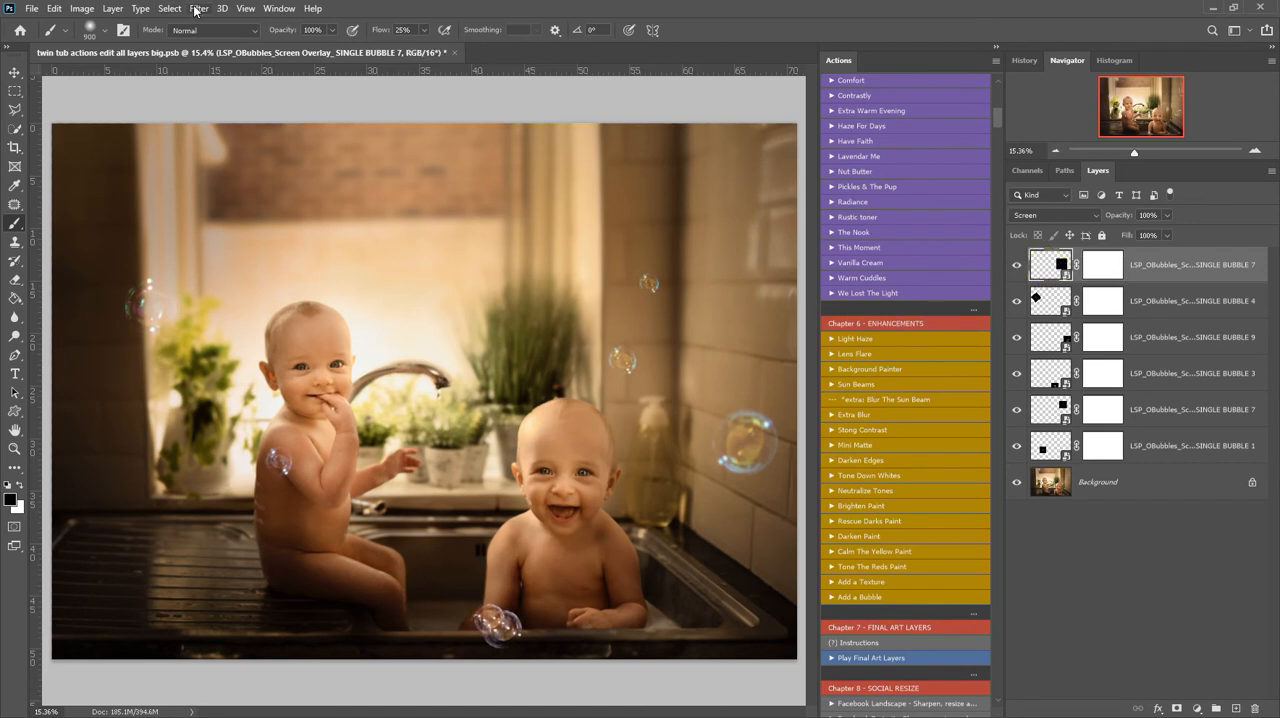
Give the bubble itself a very slight Gaussian Blur of about 1 pixel.
{"action": "left_click", "coordinate": [198, 8]}
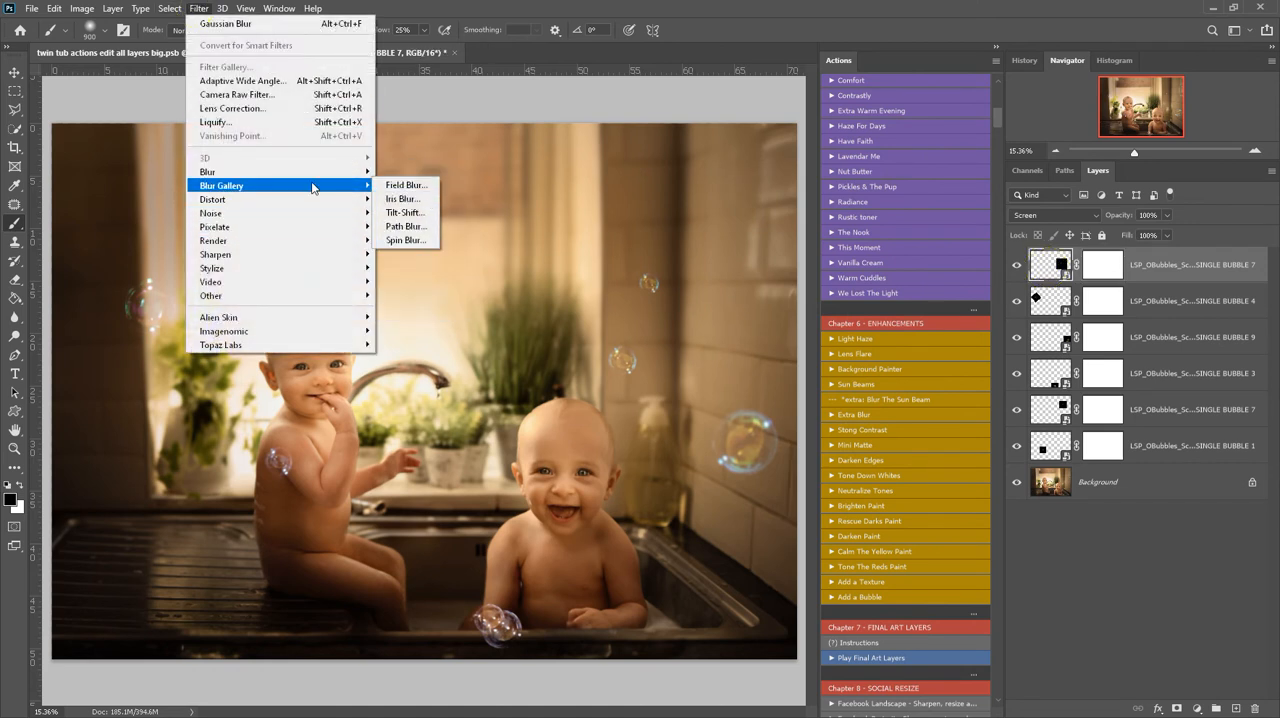
{"action": "left_click", "coordinate": [224, 24]}
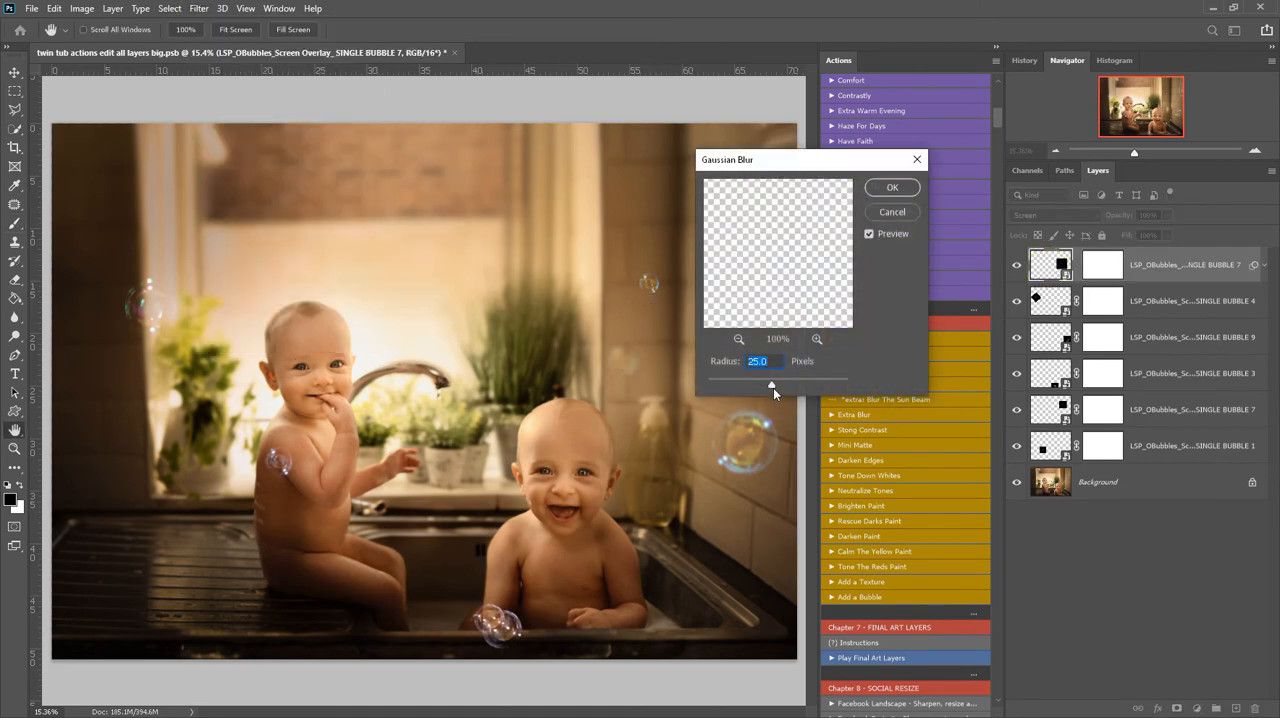
{"action": "left_click_drag", "start_coordinate": [772, 384], "coordinate": [704, 384]}
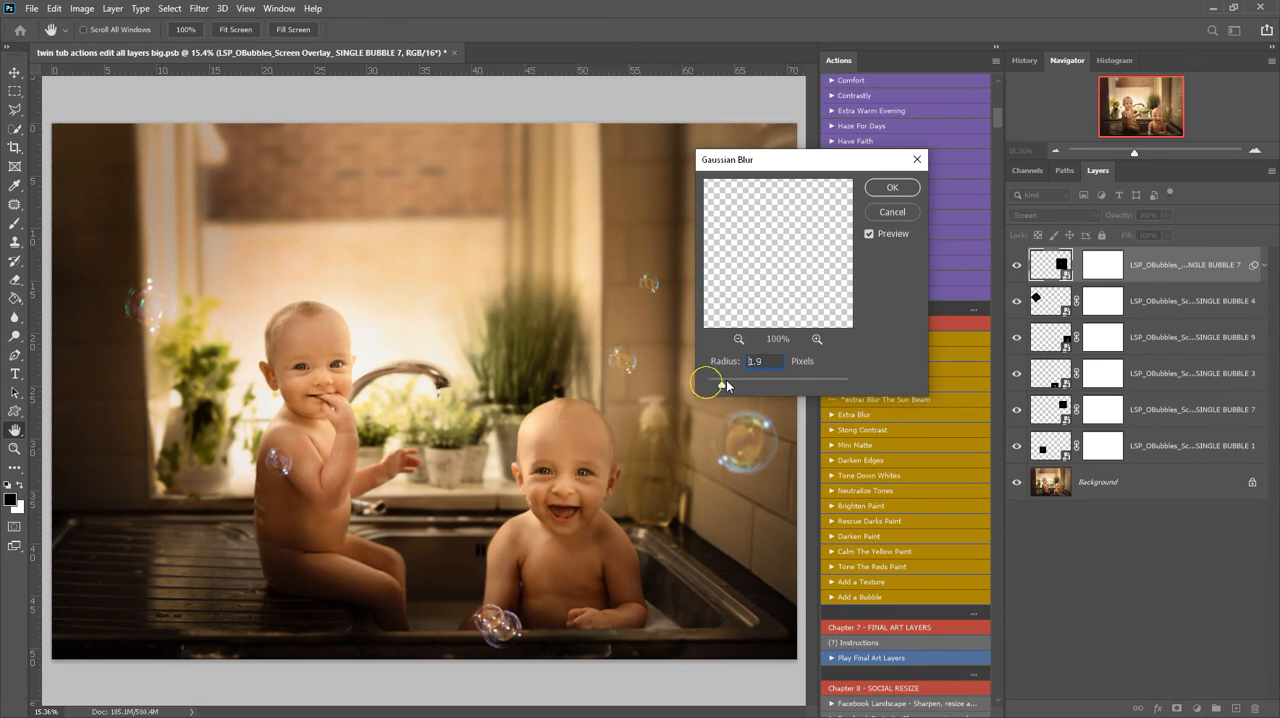
{"action": "left_click_drag", "start_coordinate": [704, 384], "coordinate": [784, 384]}
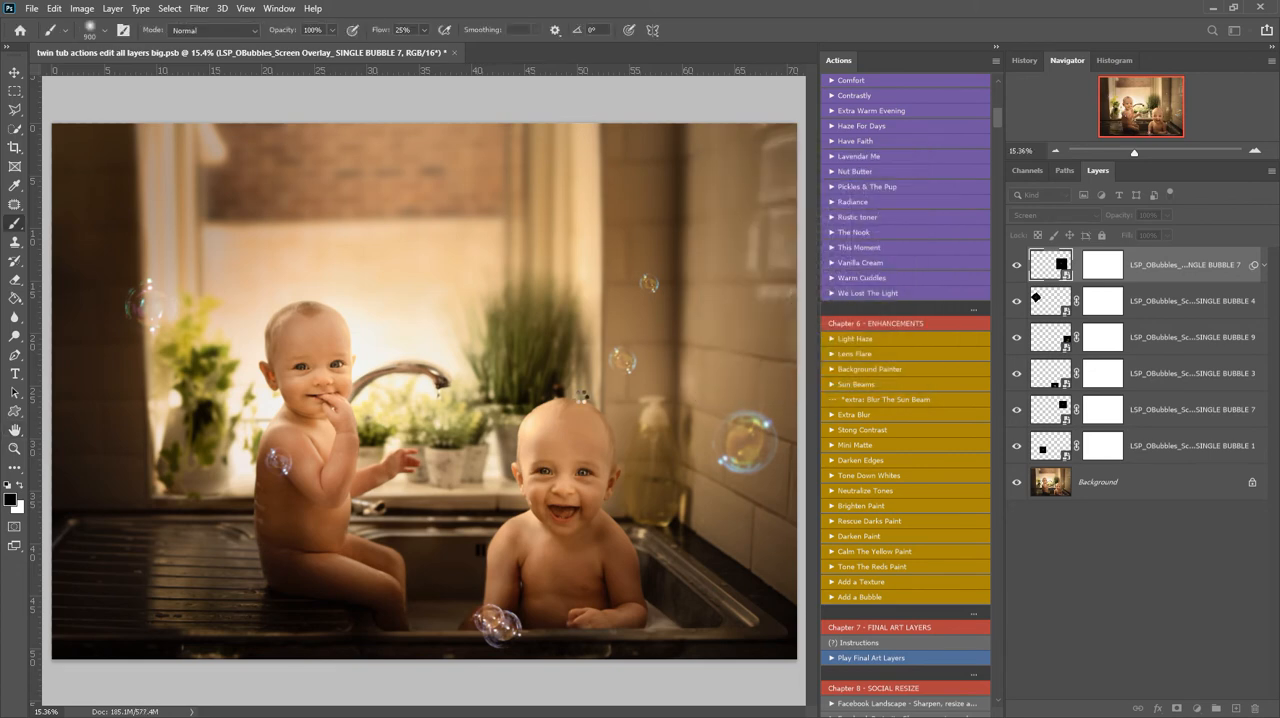
Place Embedded another single-bubble JPG, move it above the left baby's head and shrink it small.
{"action": "left_click", "coordinate": [54, 8]}
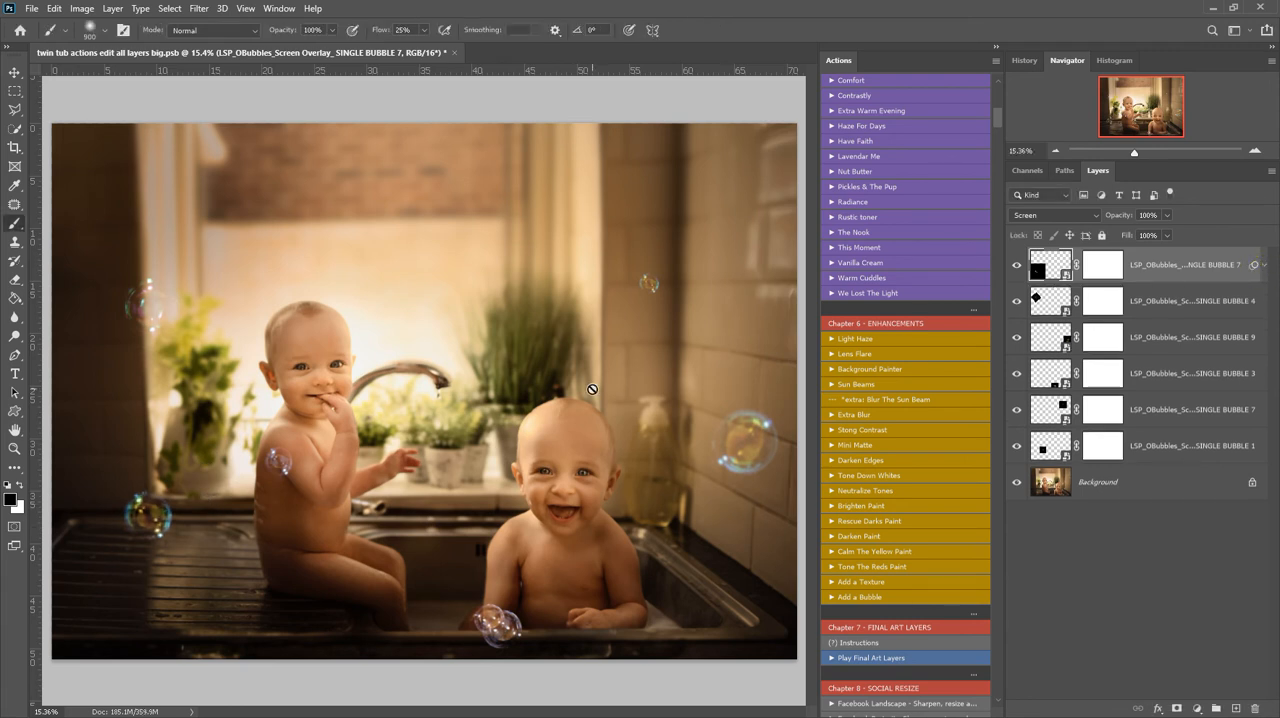
{"action": "left_click", "coordinate": [32, 8]}
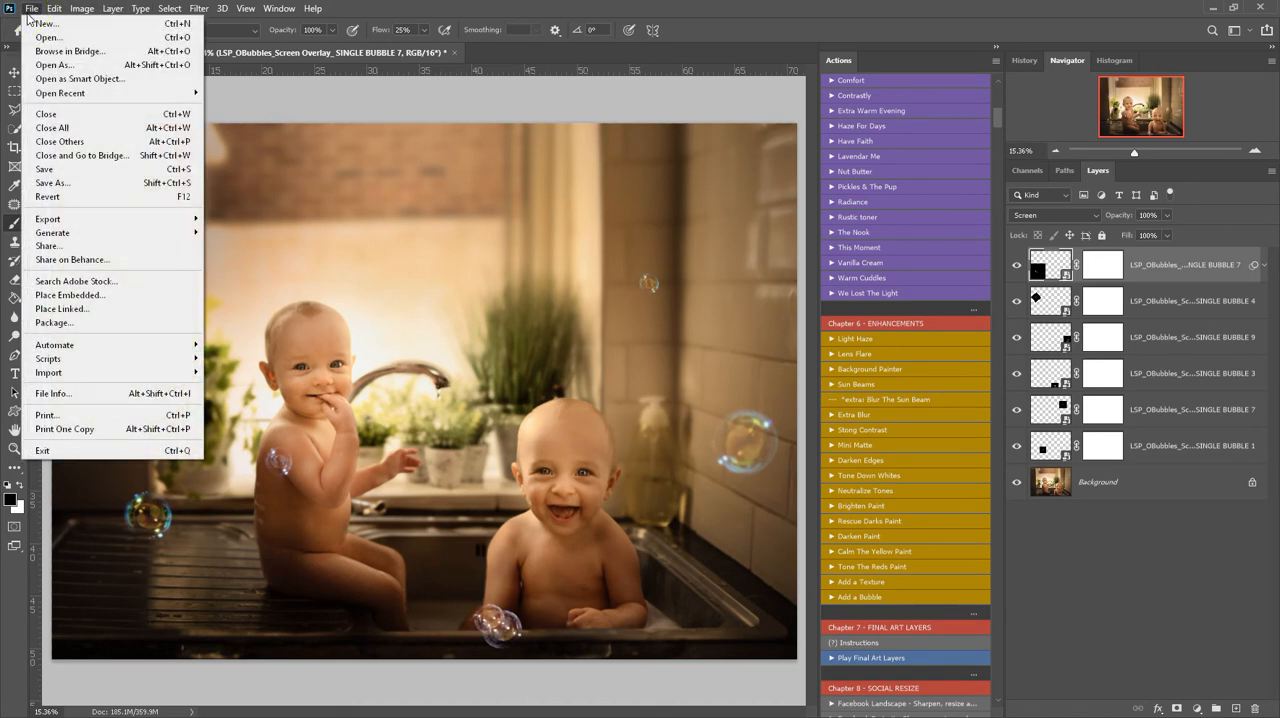
{"action": "left_click", "coordinate": [70, 296]}
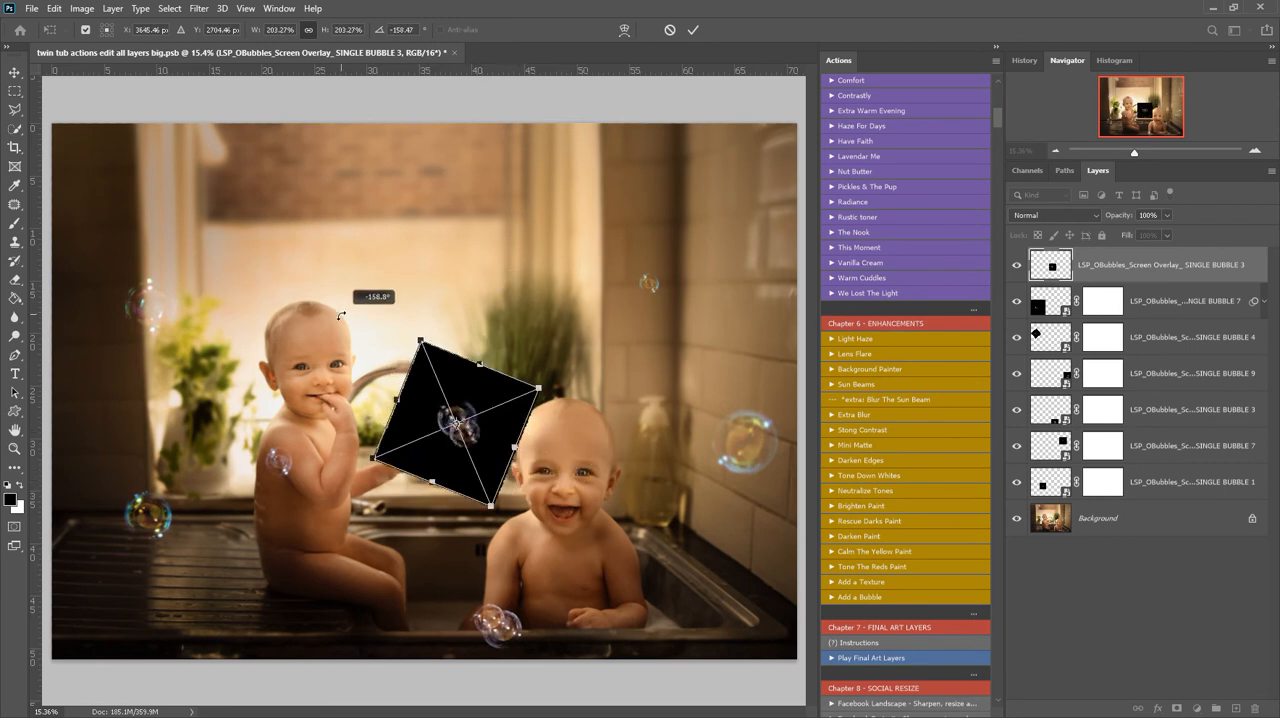
{"action": "left_click_drag", "start_coordinate": [456, 422], "coordinate": [244, 276]}
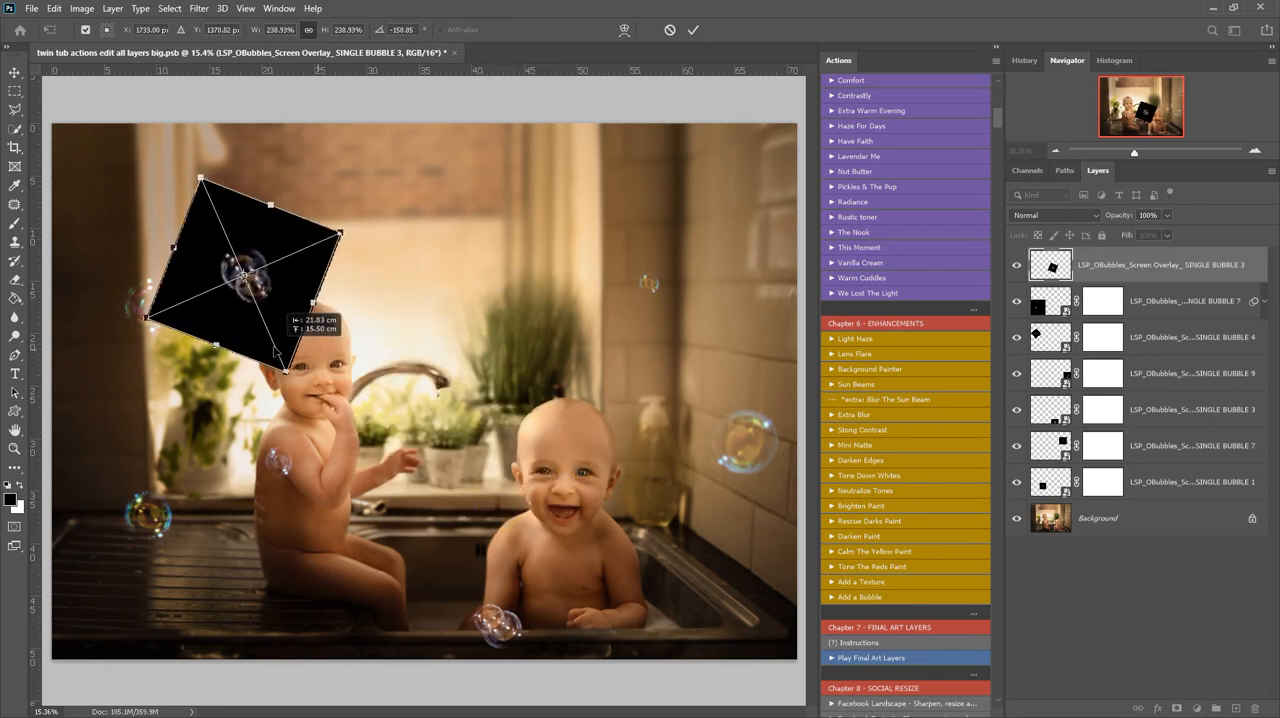
{"action": "left_click_drag", "start_coordinate": [284, 370], "coordinate": [264, 324]}
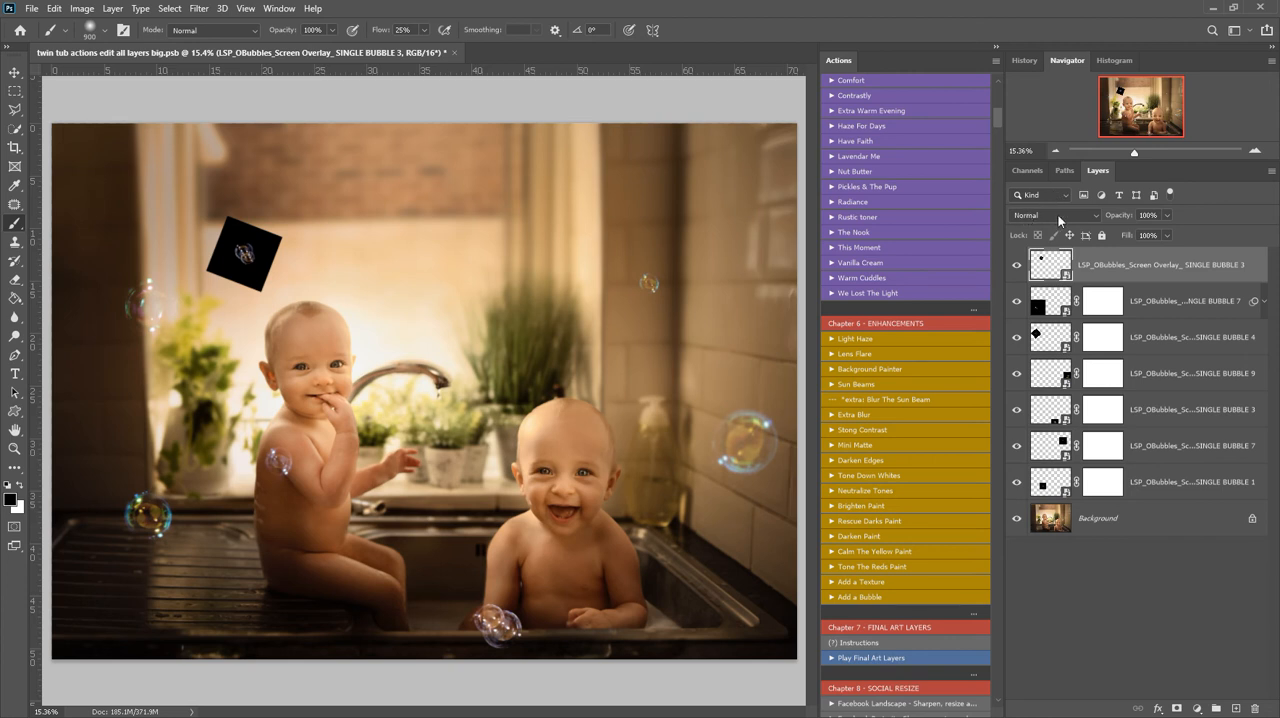
Set the small bubble layer's blend mode to Screen so its black backing disappears.
{"action": "left_click", "coordinate": [1054, 214]}
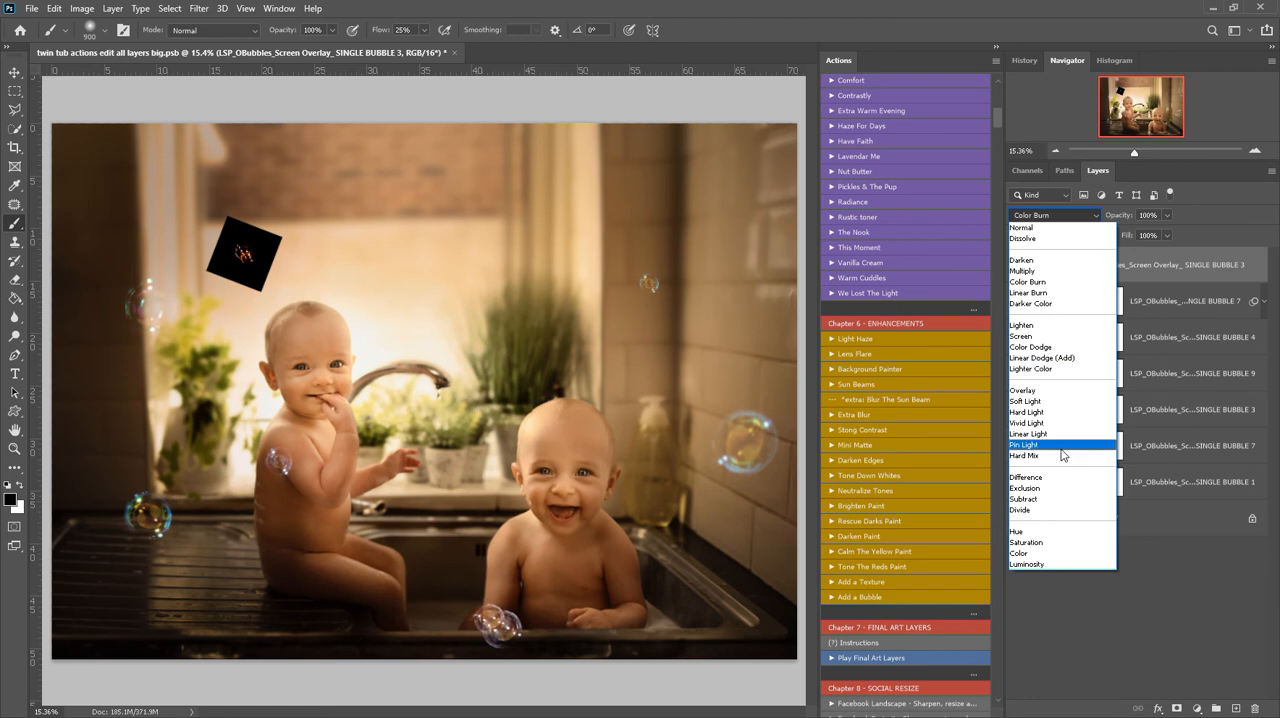
{"action": "left_click", "coordinate": [1024, 500]}
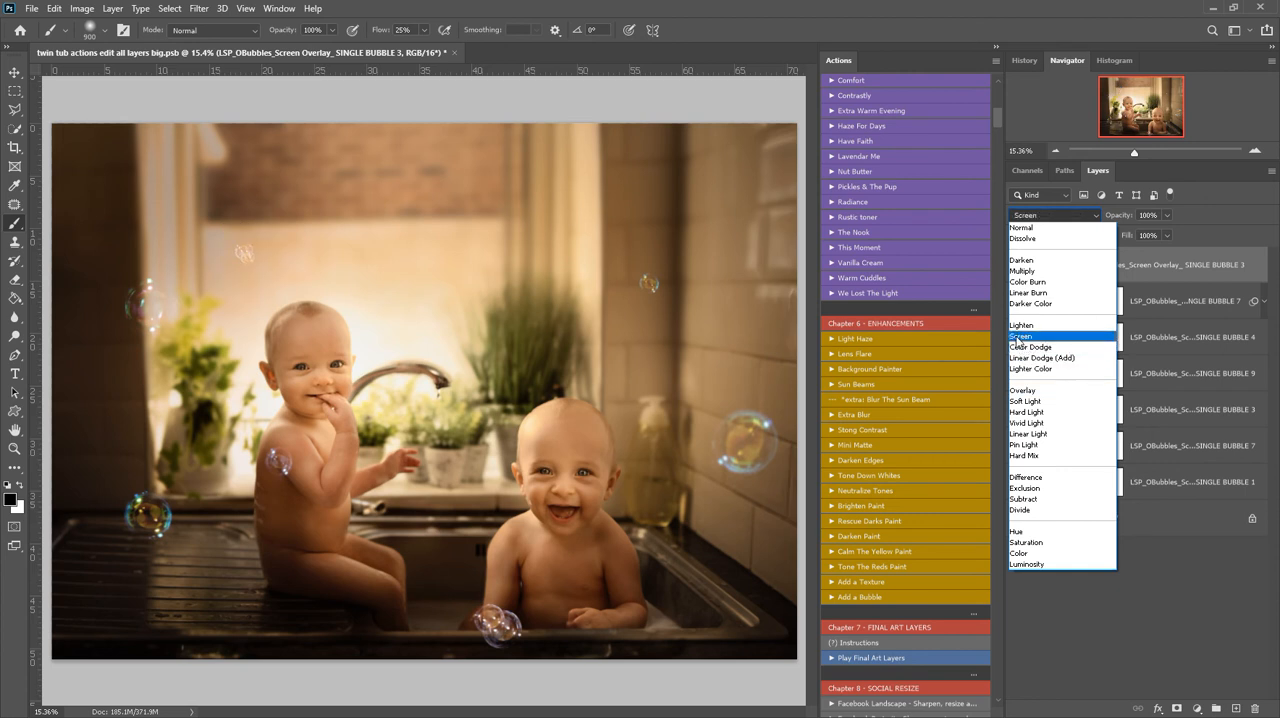
{"action": "left_click", "coordinate": [1024, 336]}
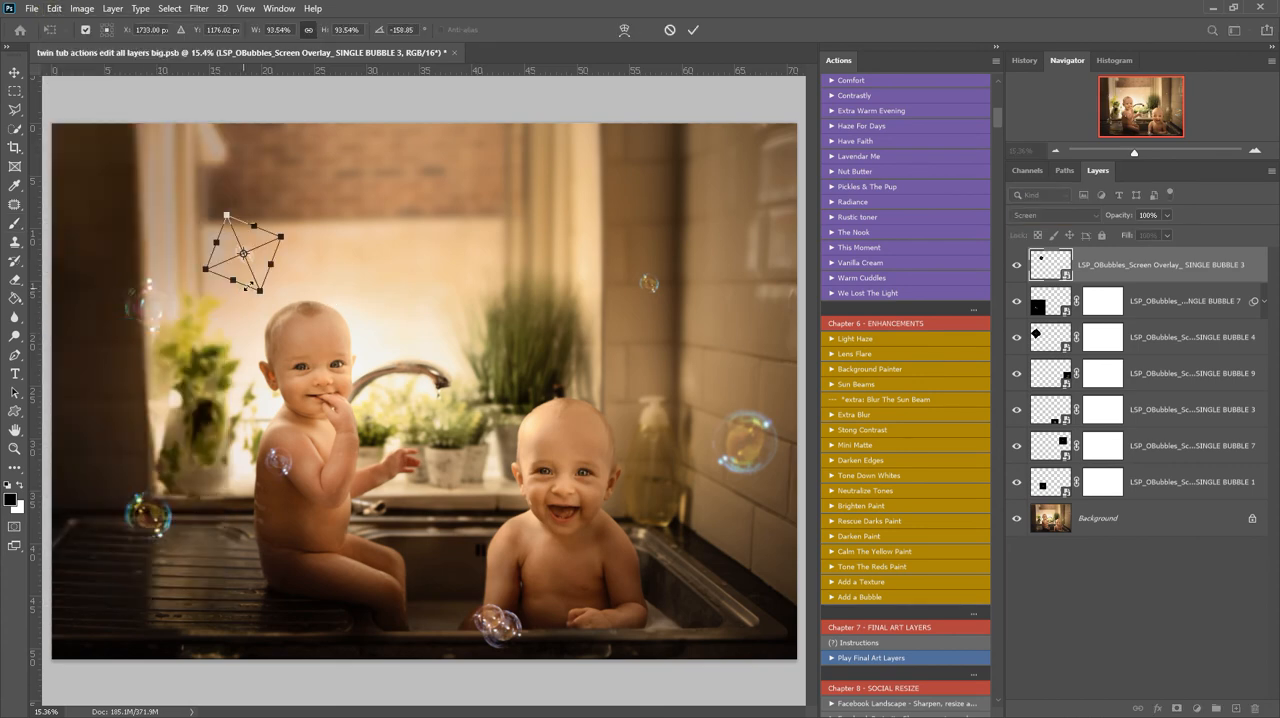
Move the bubble to the upper left of the photo, then down beside the left baby's knee.
{"action": "left_click_drag", "start_coordinate": [244, 252], "coordinate": [516, 324]}
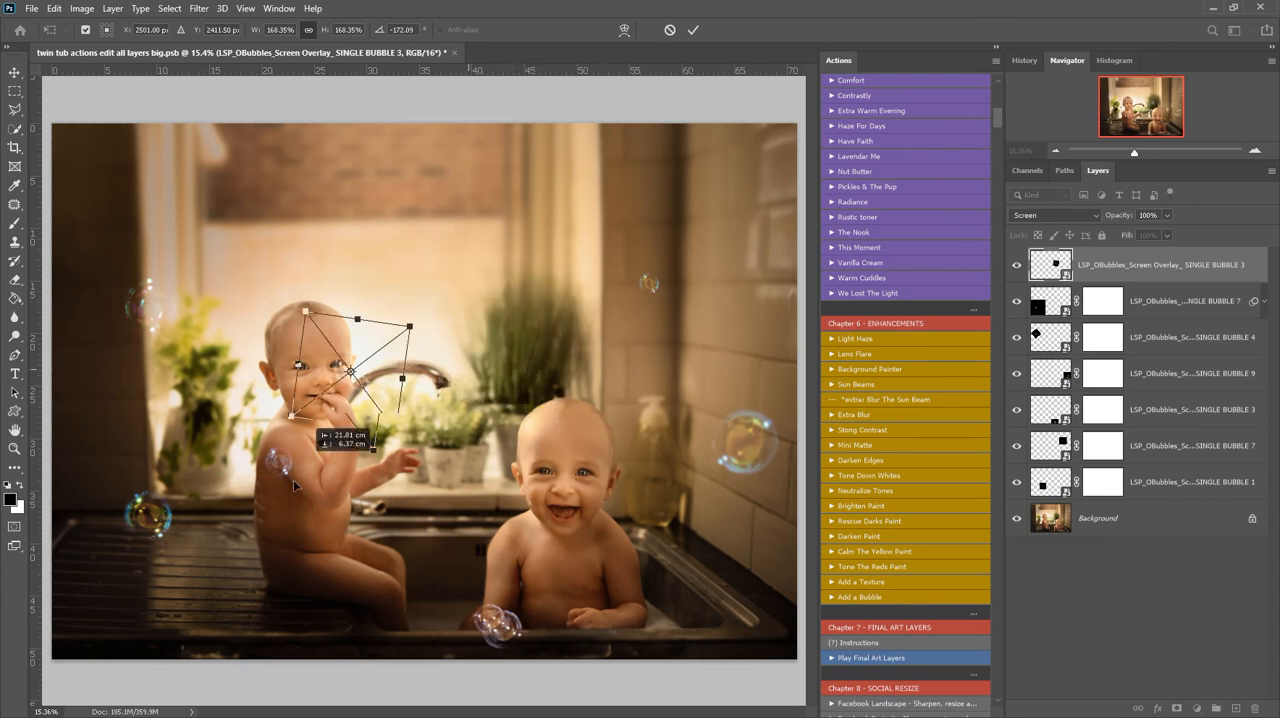
{"action": "left_click_drag", "start_coordinate": [352, 372], "coordinate": [136, 210]}
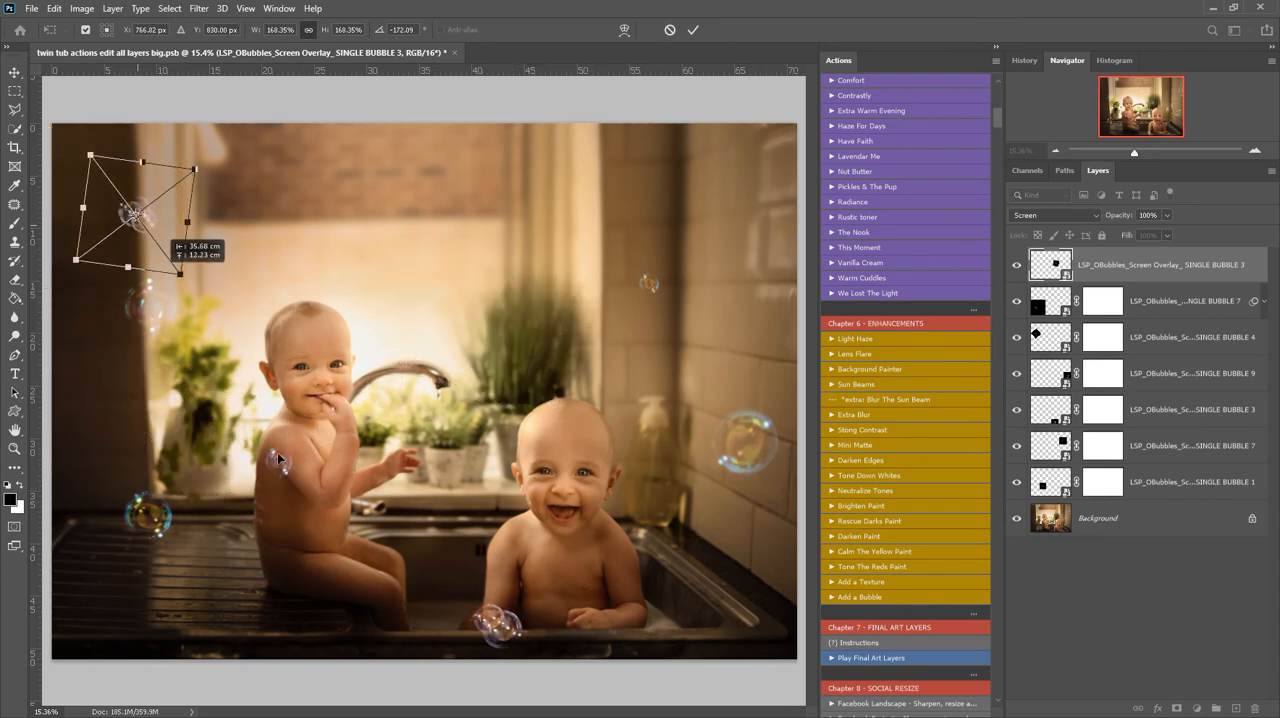
{"action": "left_click_drag", "start_coordinate": [136, 210], "coordinate": [242, 512]}
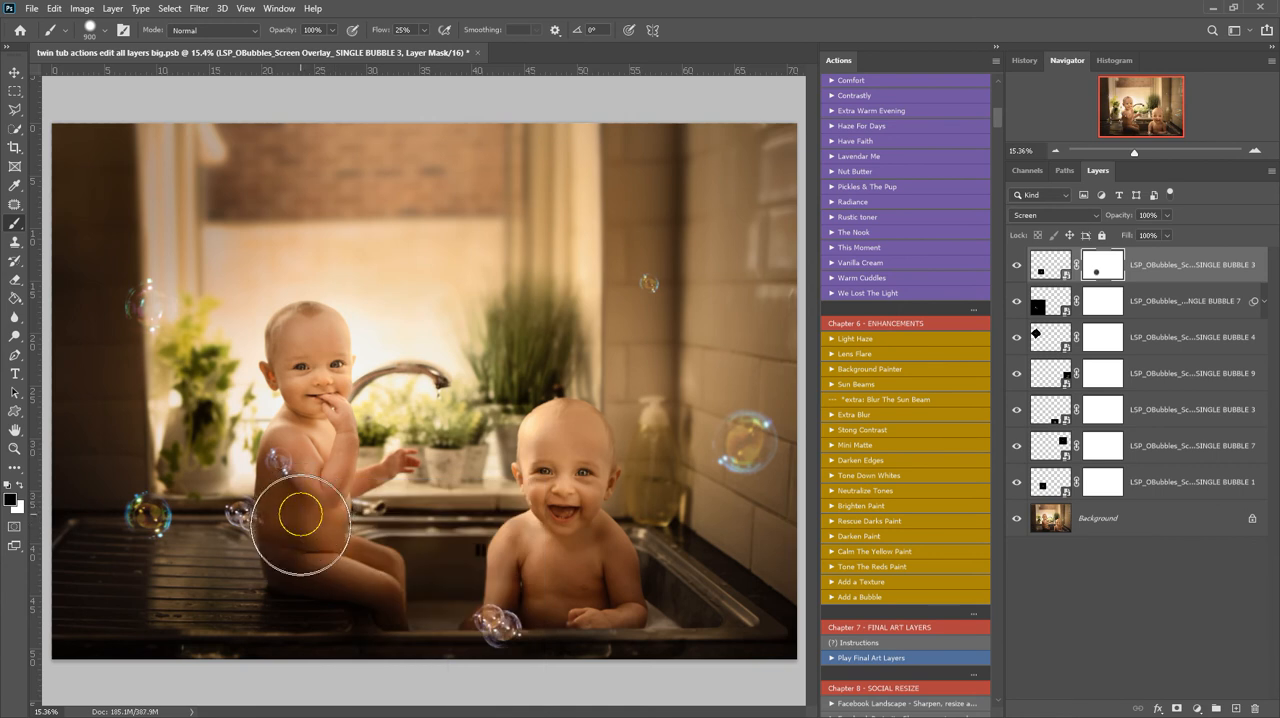
{"action": "mouse_move", "coordinate": [270, 544]}
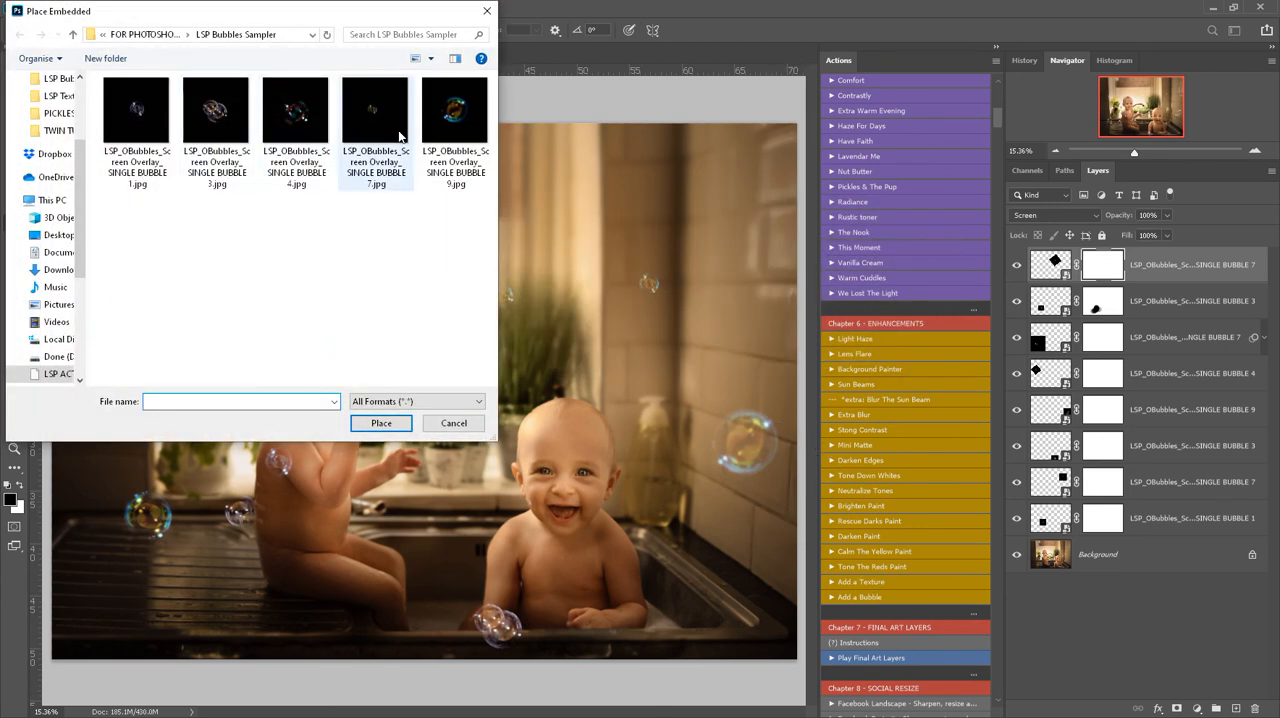
Choose another SINGLE BUBBLE JPG to place near the upper left edge of the photo.
{"action": "left_click", "coordinate": [380, 424]}
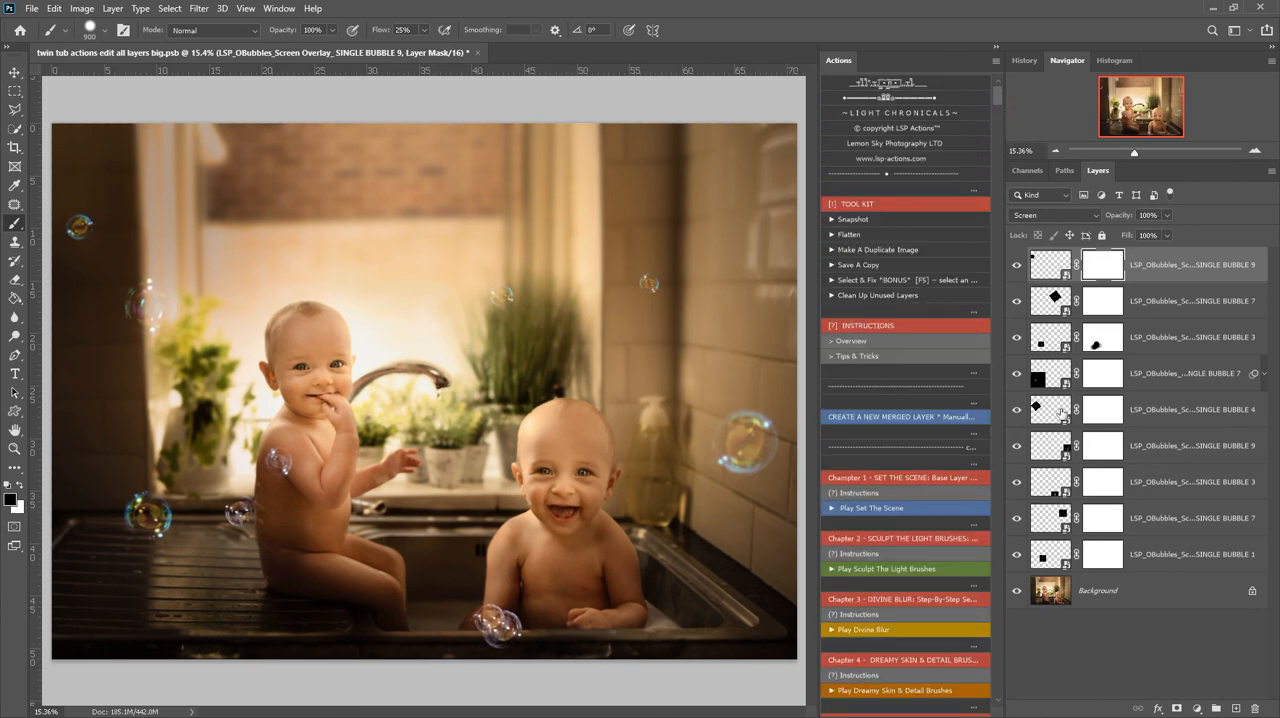
{"action": "mouse_move", "coordinate": [1050, 408]}
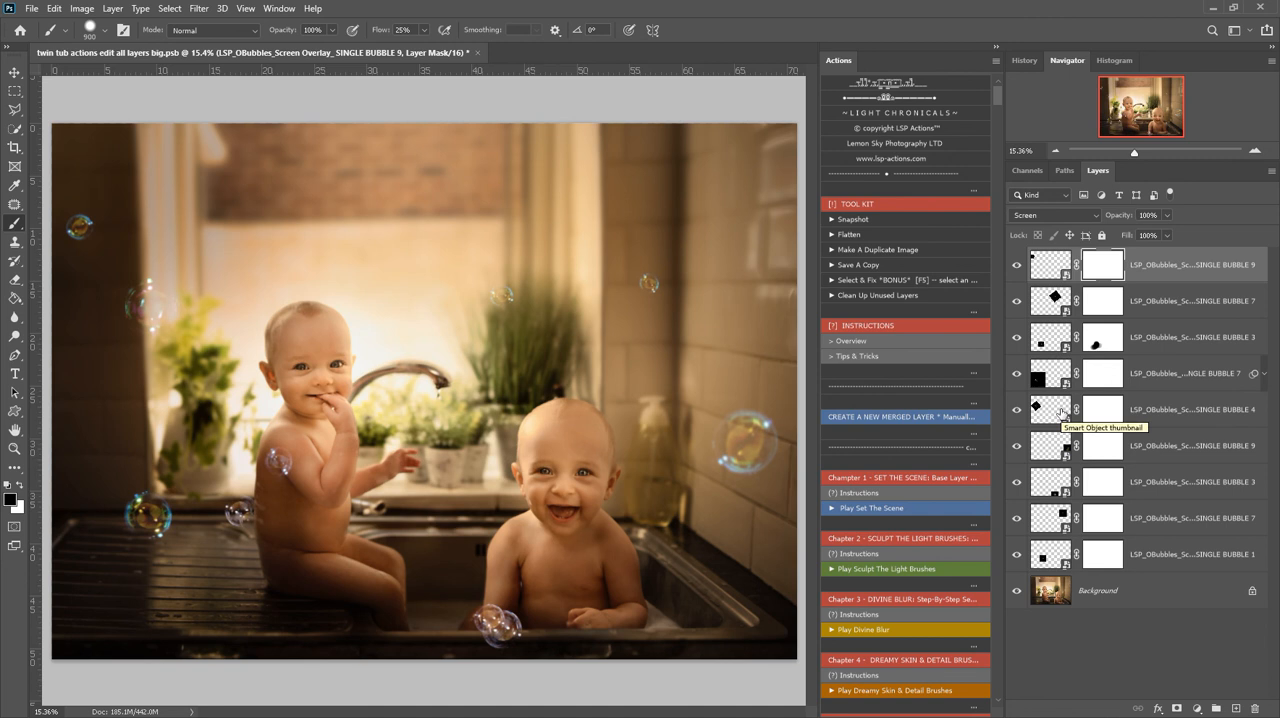